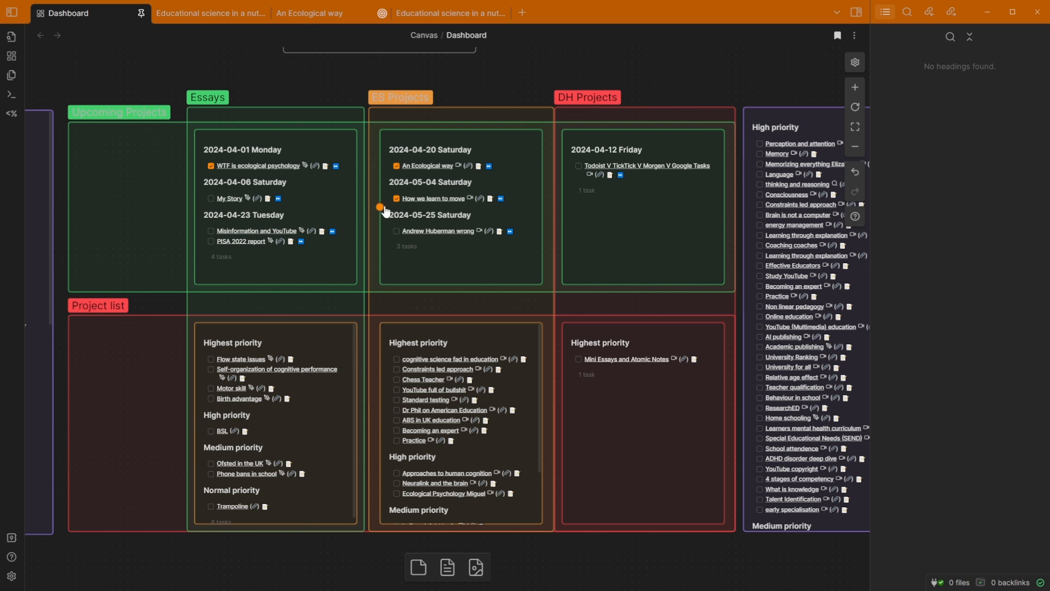
- Edit the essay card briefly and return it to its rendered task list
left_click(396, 198)
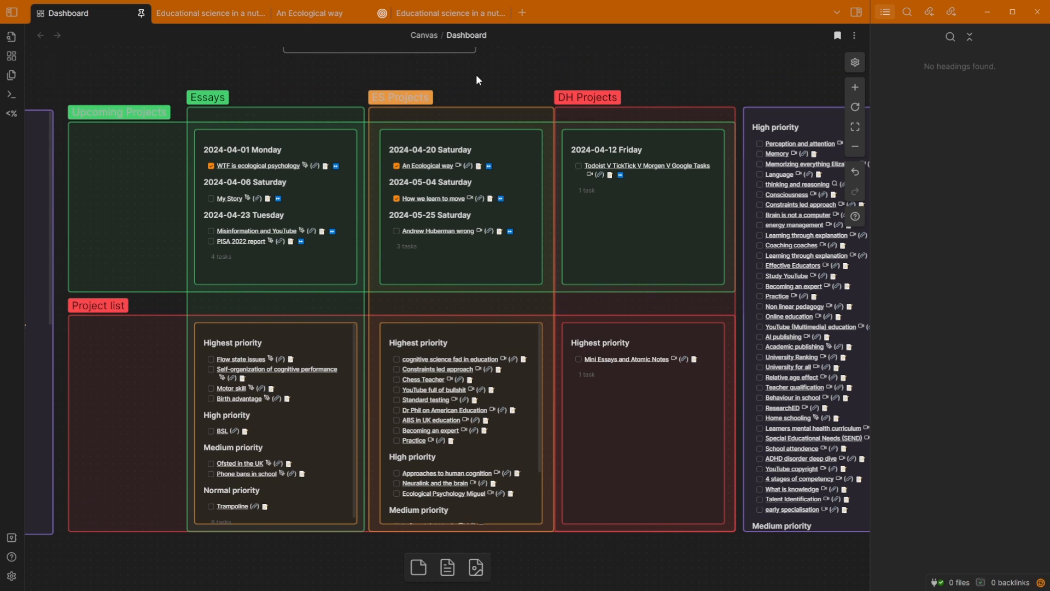
mouse_move(275, 228)
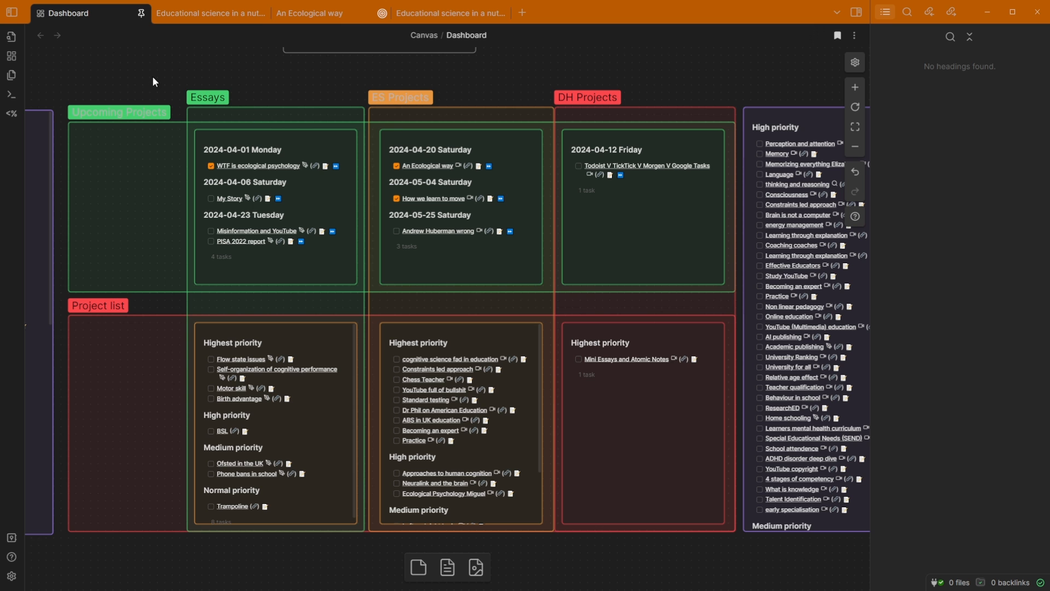
mouse_move(304, 154)
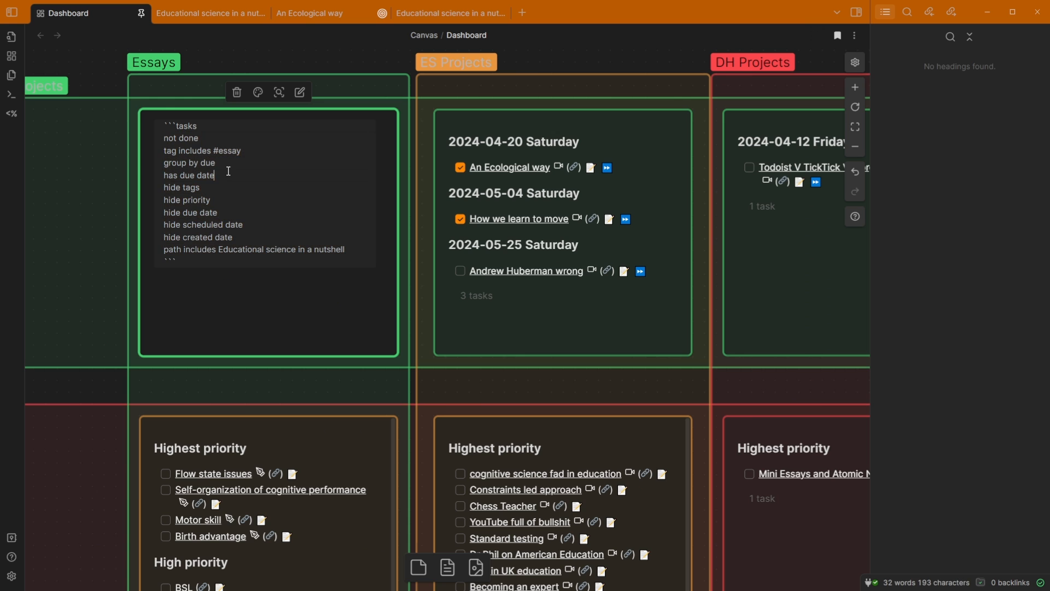
double_click(186, 126)
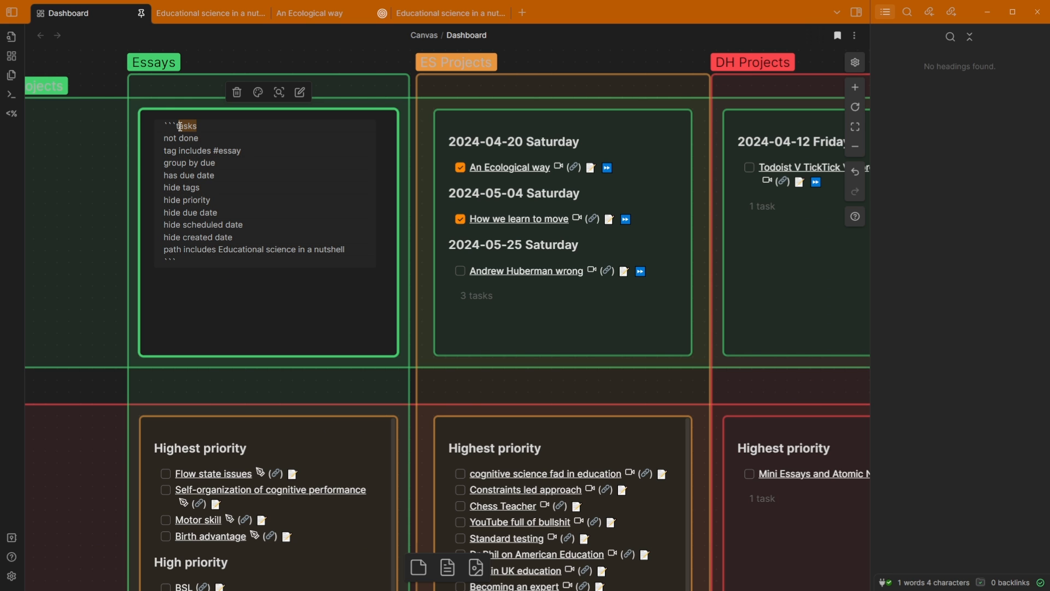
left_click(186, 139)
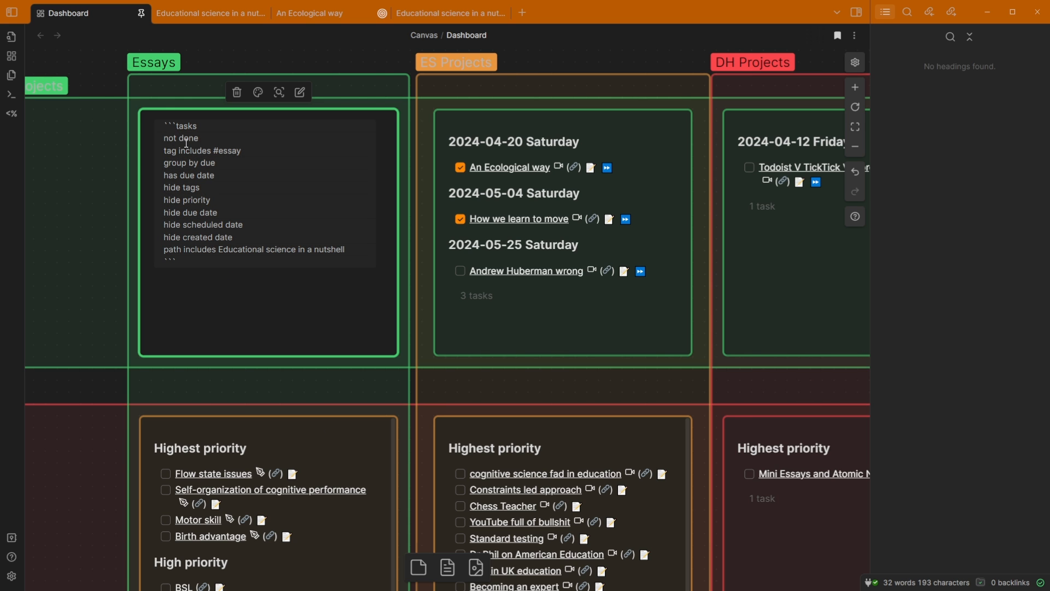
double_click(226, 149)
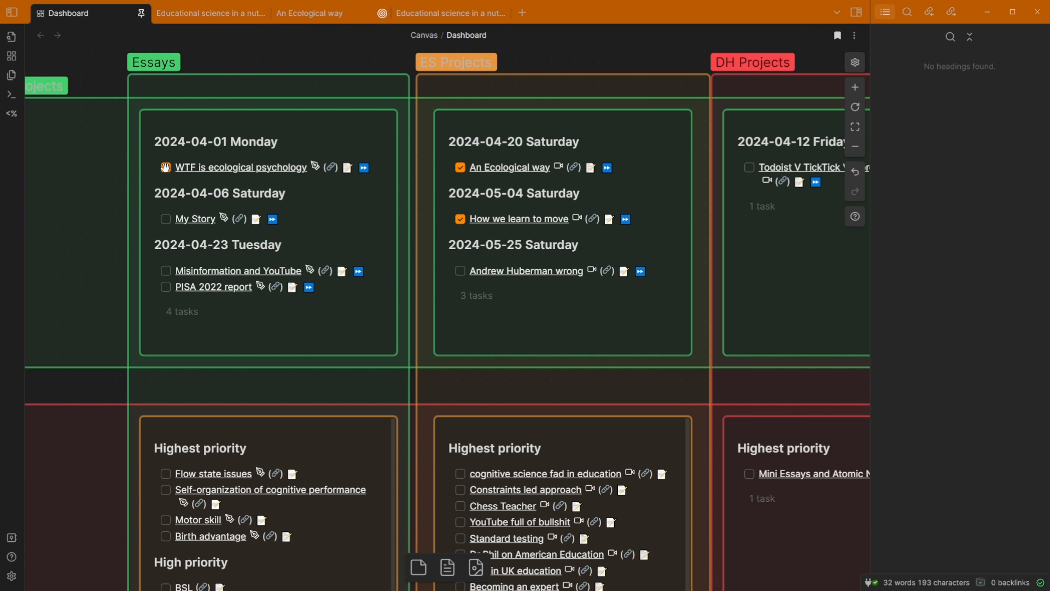
- Review the status options for the WTF is ecological psychology task and open the project note beside the canvas
left_click(166, 167)
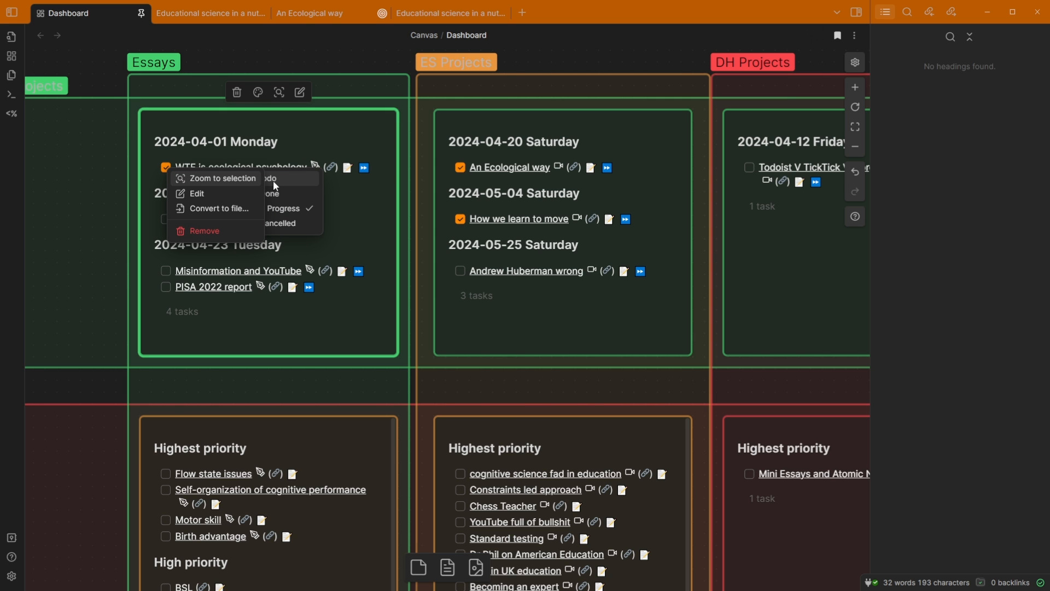
mouse_move(255, 182)
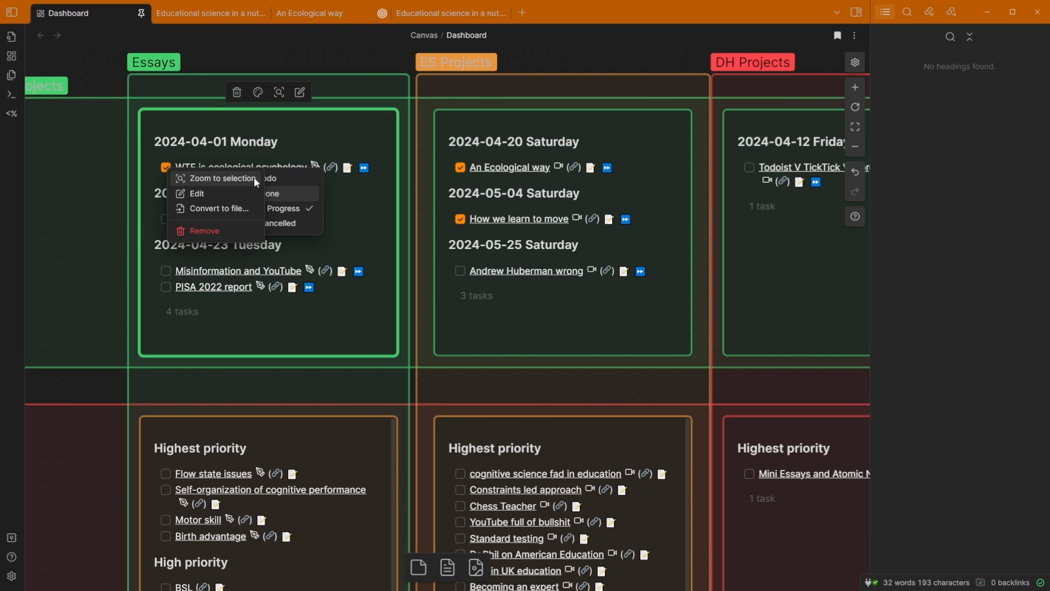
mouse_move(246, 240)
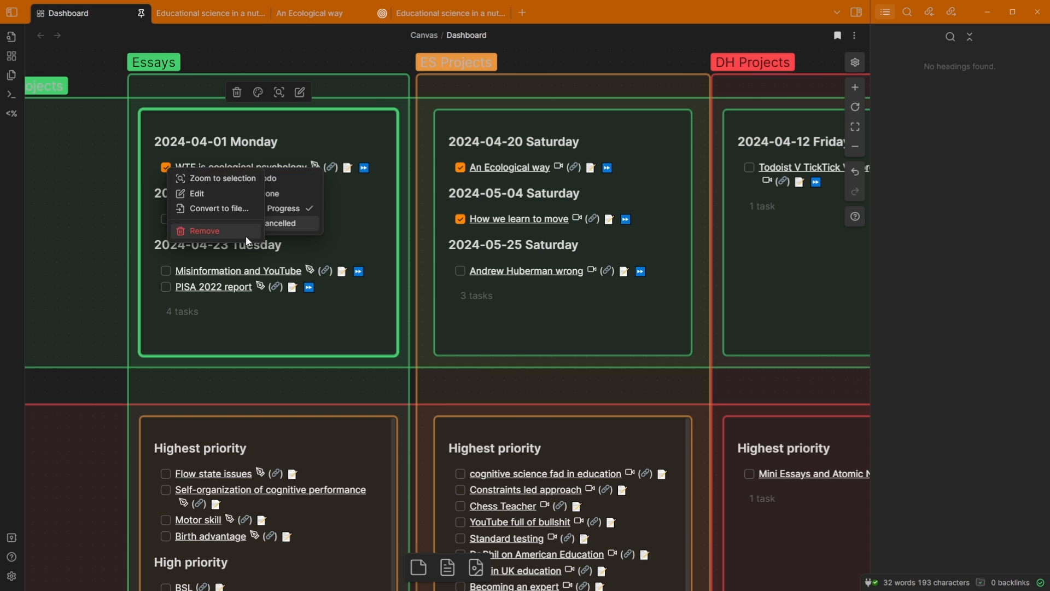
mouse_move(340, 136)
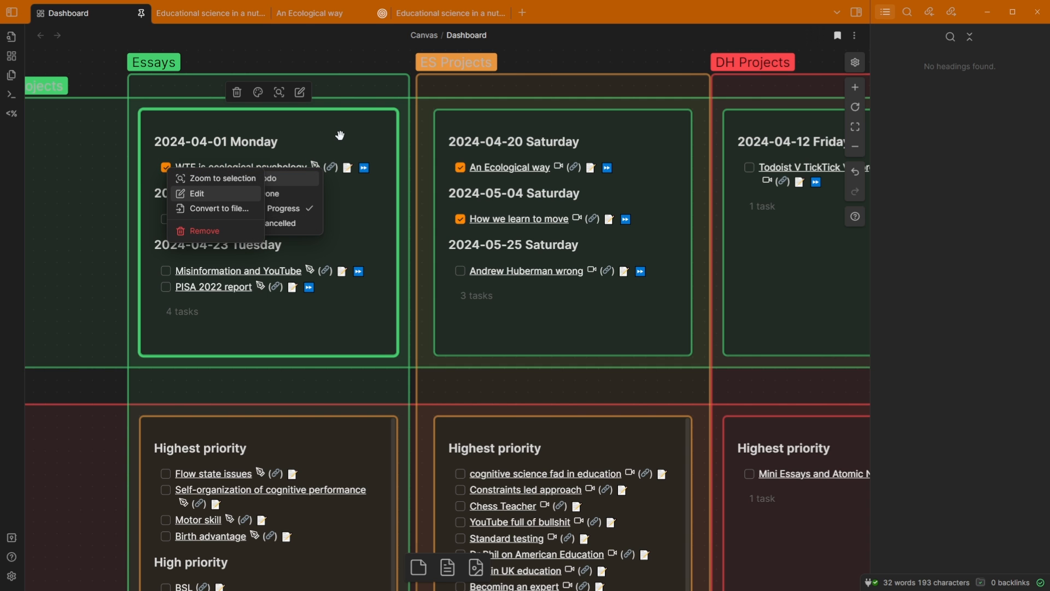
mouse_move(319, 169)
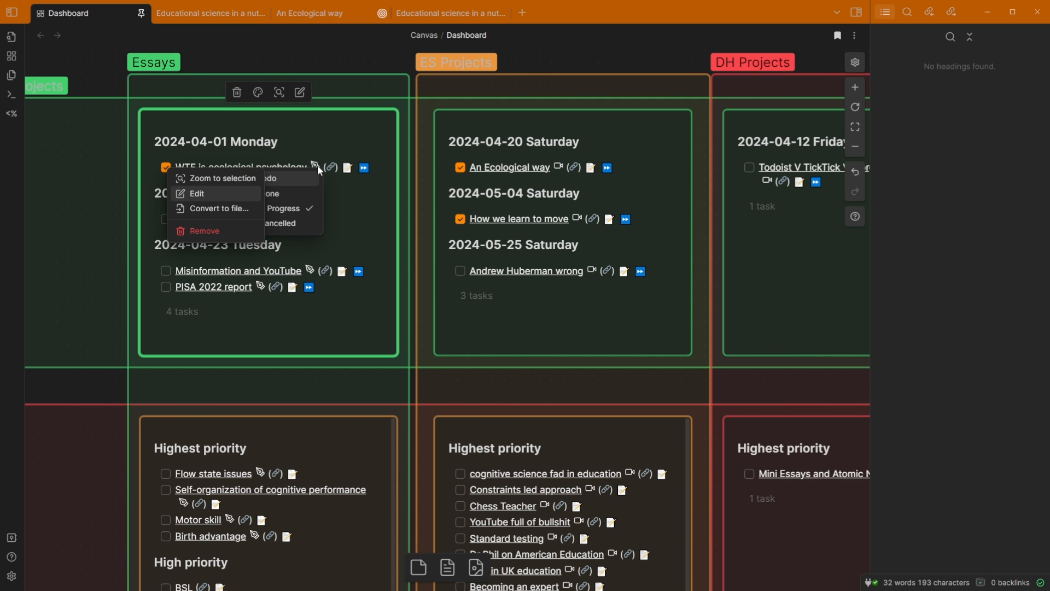
left_click(166, 168)
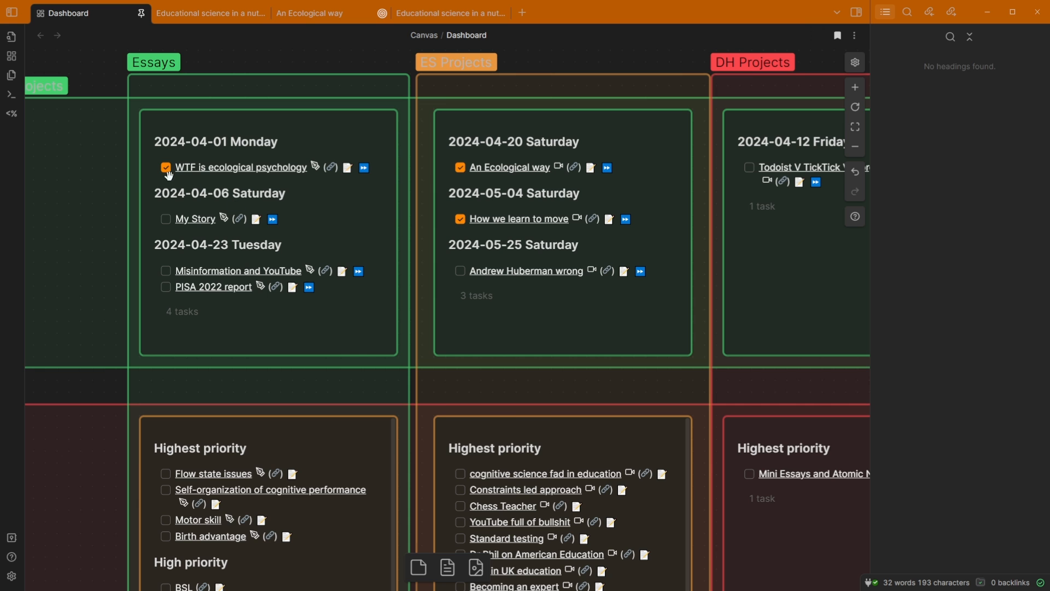
mouse_move(158, 166)
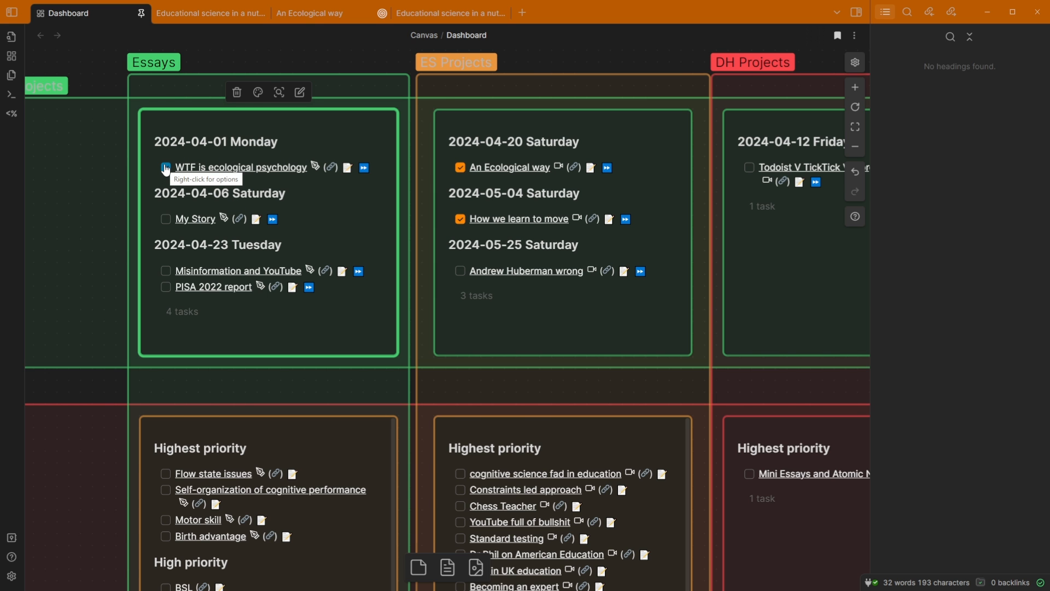
left_click(165, 166)
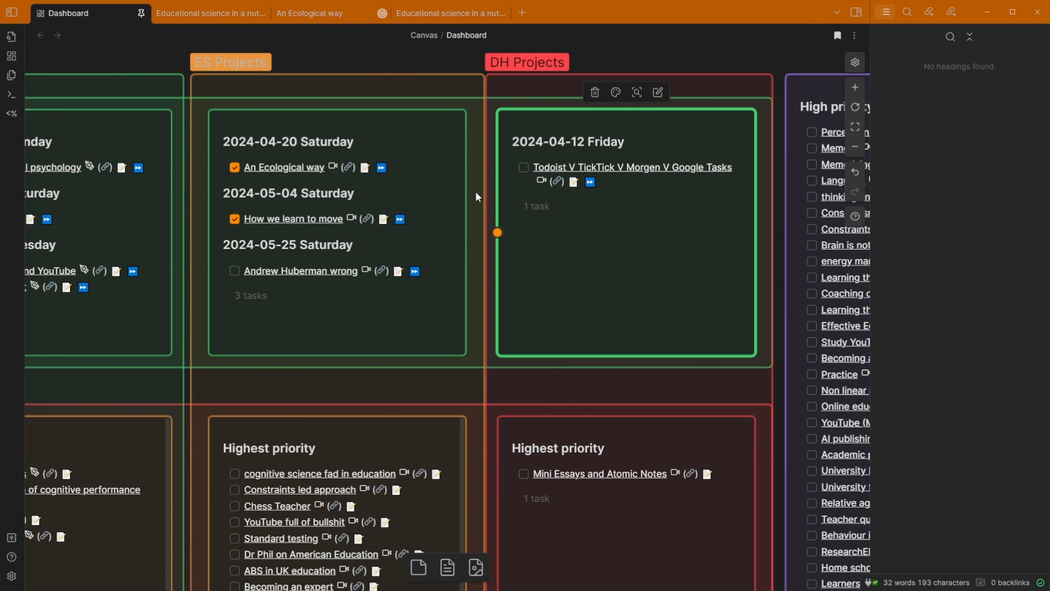
right_click(631, 166)
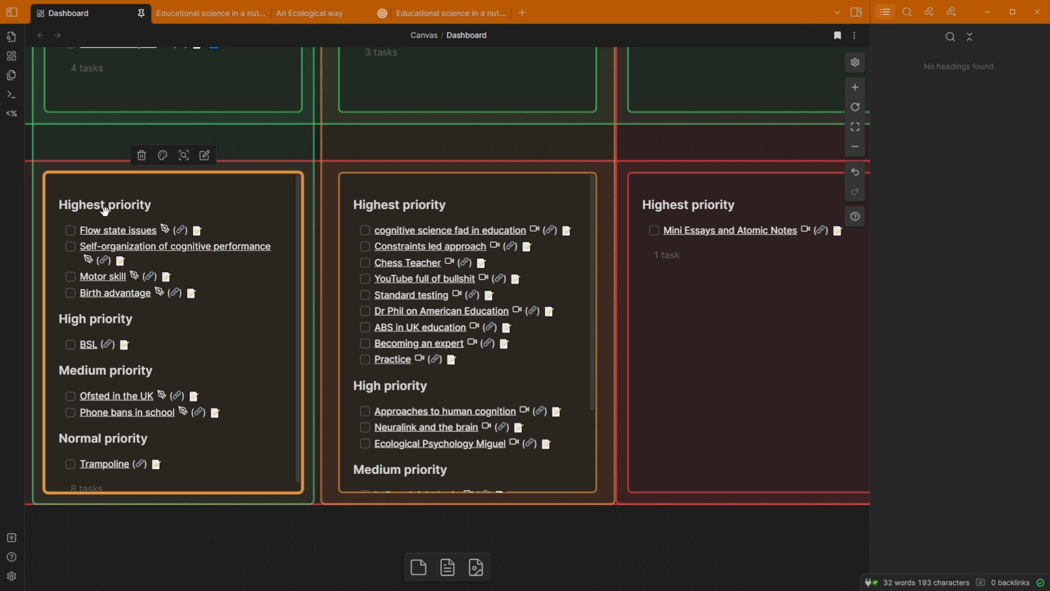
mouse_move(215, 229)
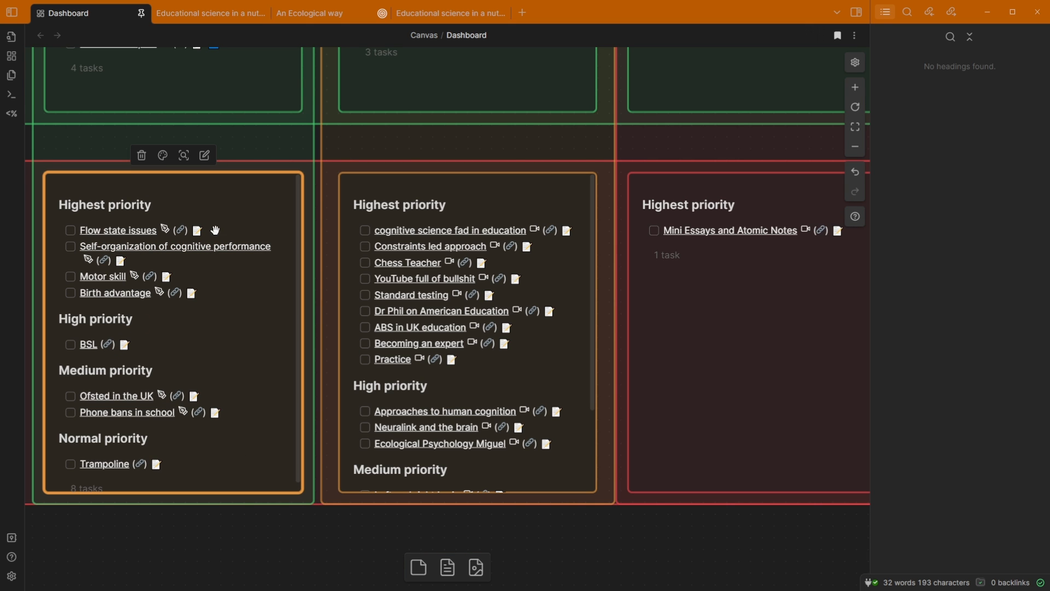
mouse_move(658, 349)
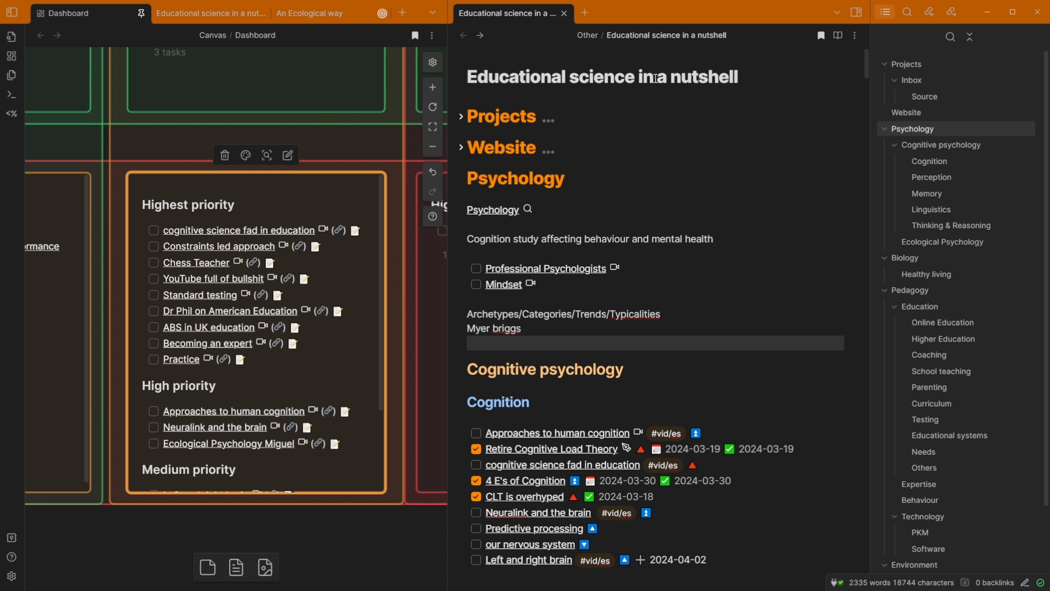
- Scroll to the Ecological Psychology section and reveal the raw due date of An Ecological way
scroll("down", 3)
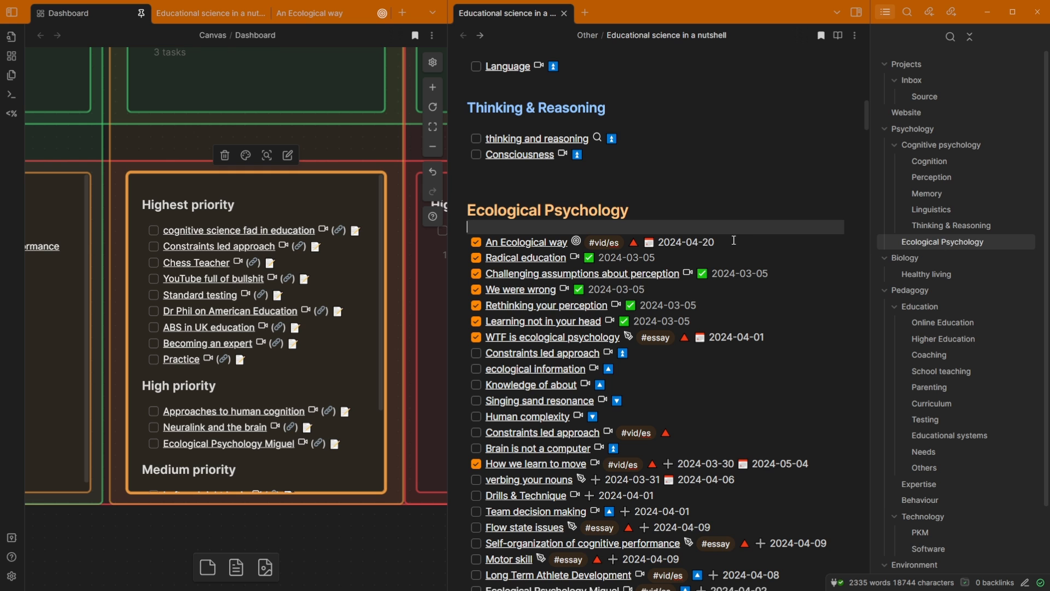
left_click(713, 242)
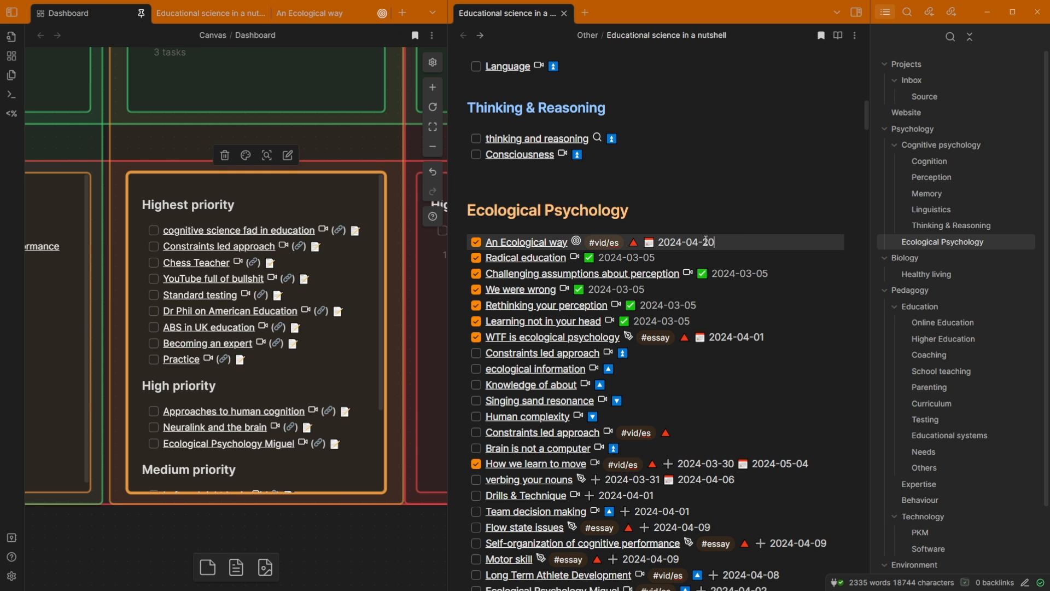
mouse_move(526, 242)
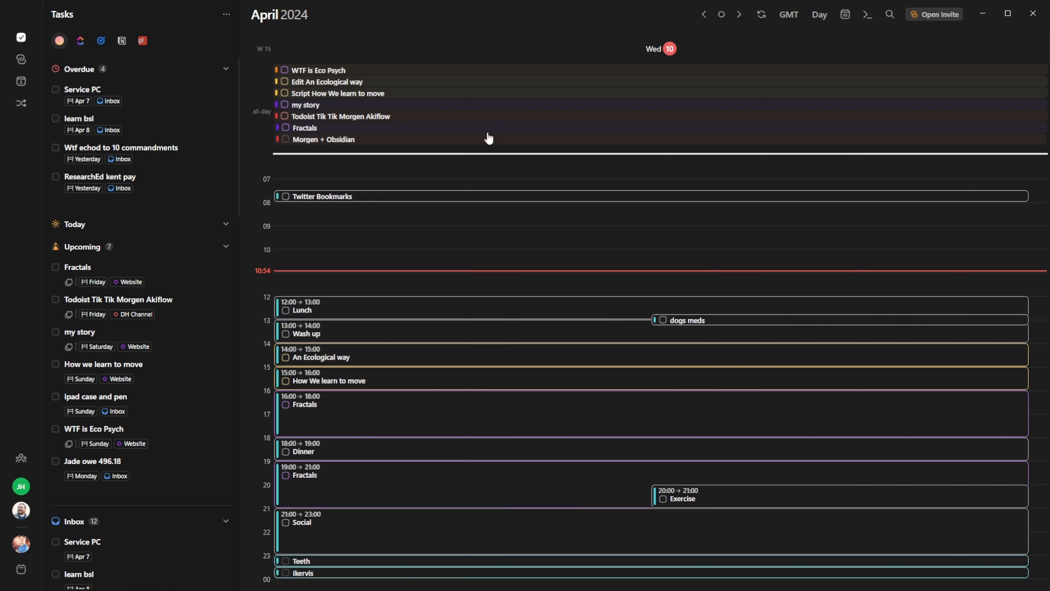
- Show Morgen's April 2024 week calendar with the ES Channel task list in the sidebar
left_click(819, 14)
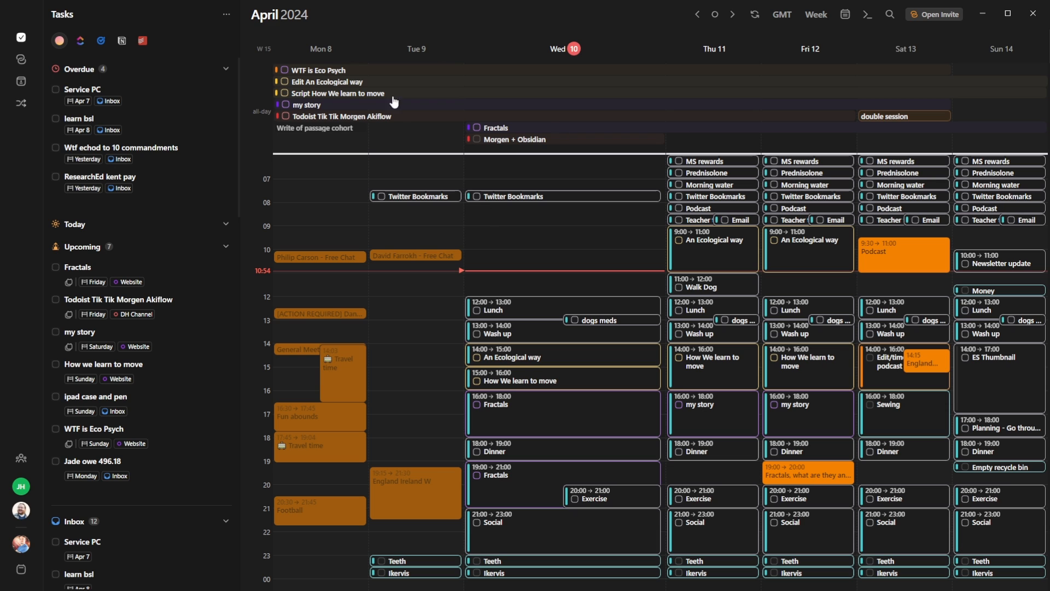
mouse_move(315, 87)
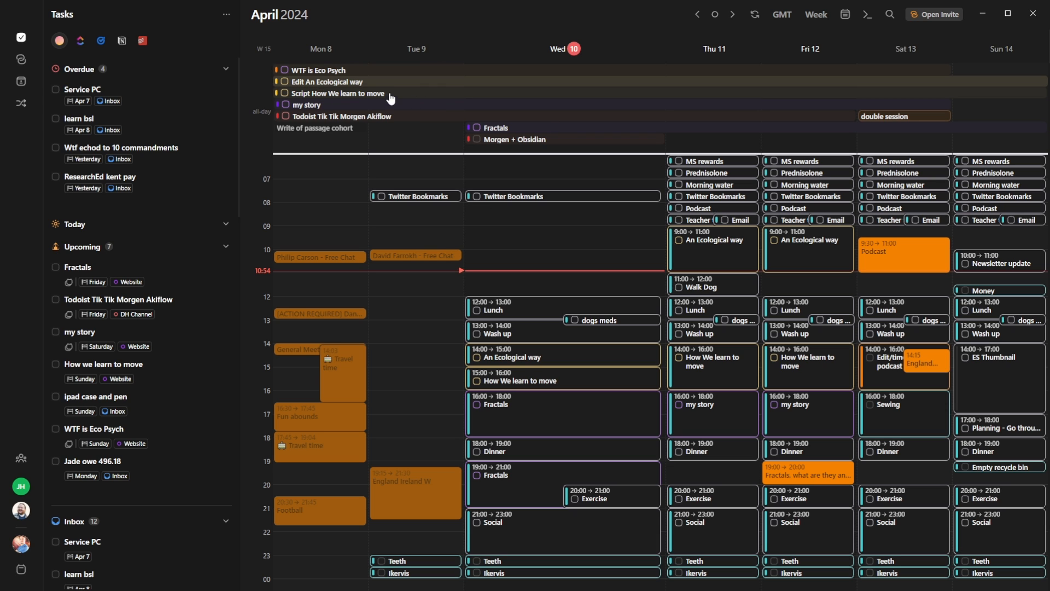
left_click(324, 82)
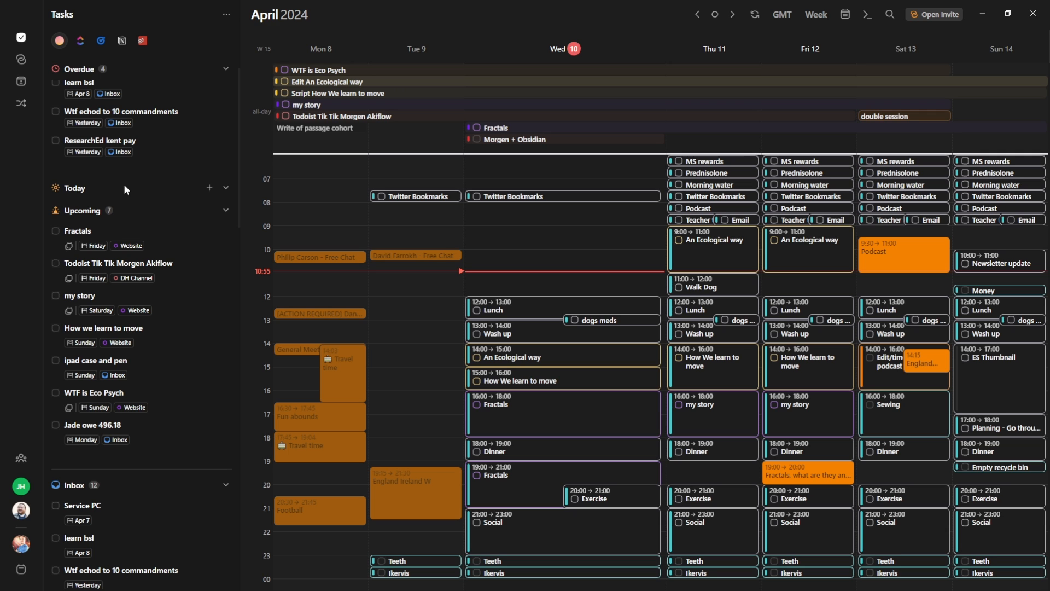
mouse_move(569, 305)
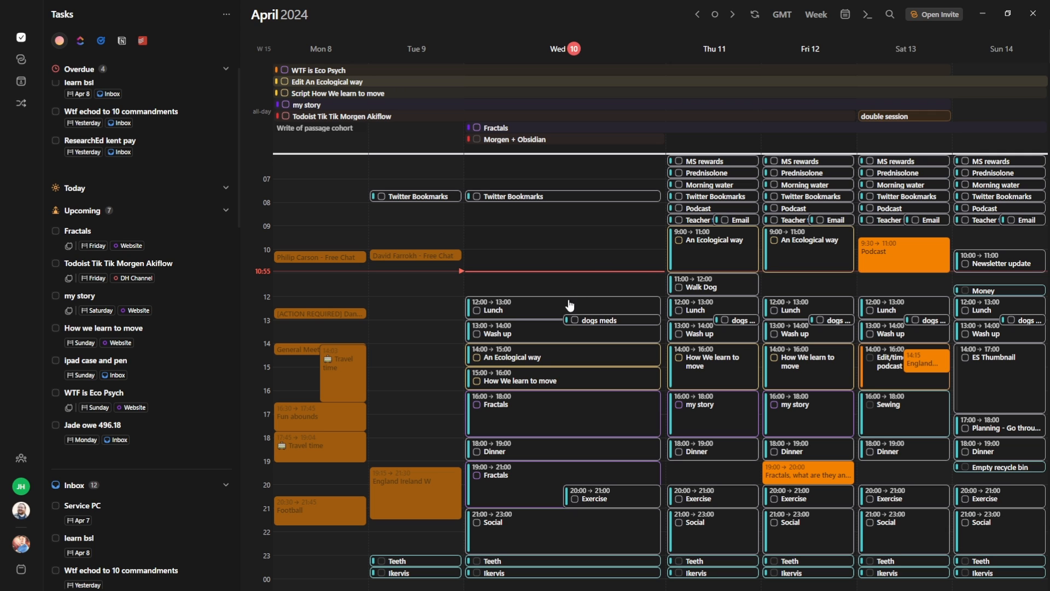
mouse_move(542, 357)
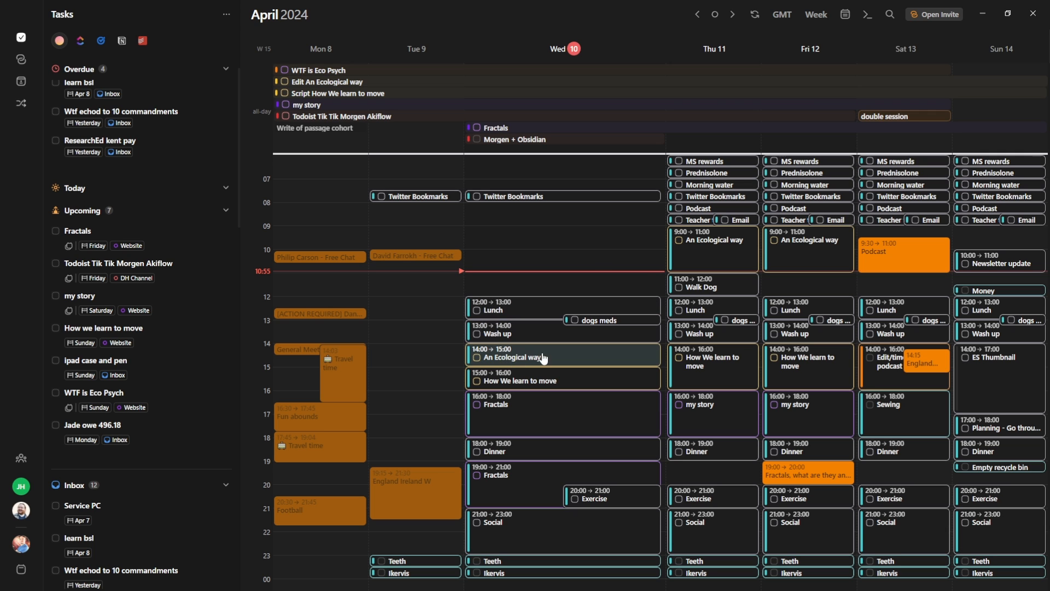
mouse_move(321, 88)
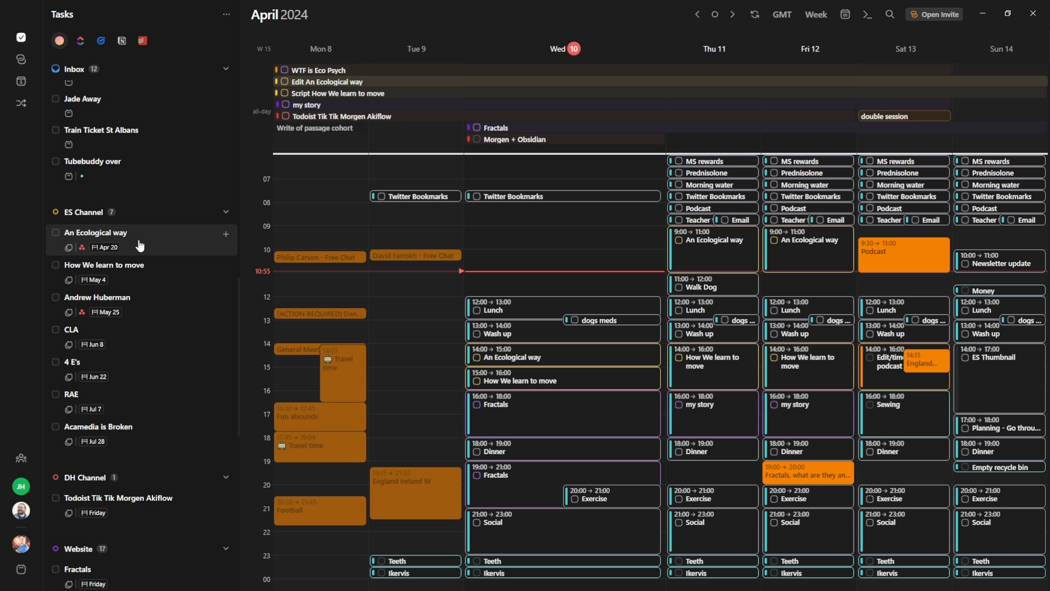
- Review An Ecological way's details (High priority, 2h, due 20/04/2024) and follow its obsidian:// link
left_click(95, 232)
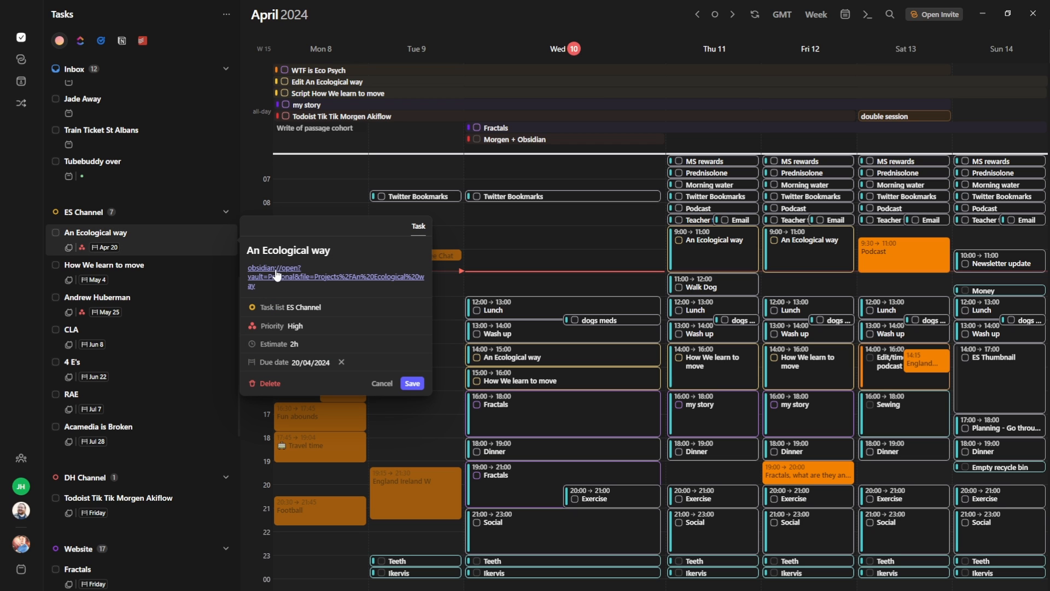
mouse_move(94, 220)
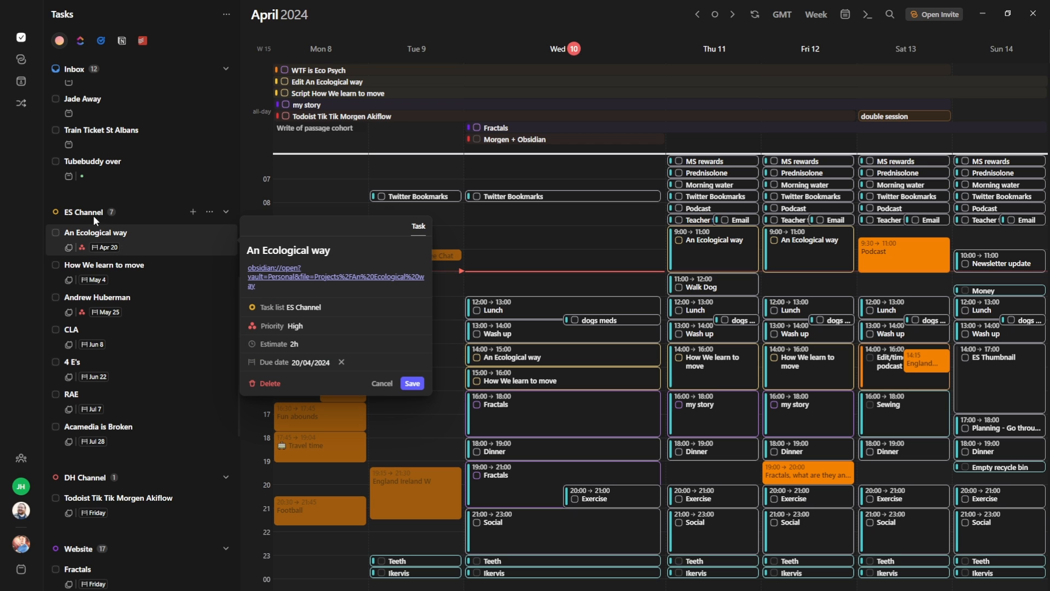
mouse_move(281, 330)
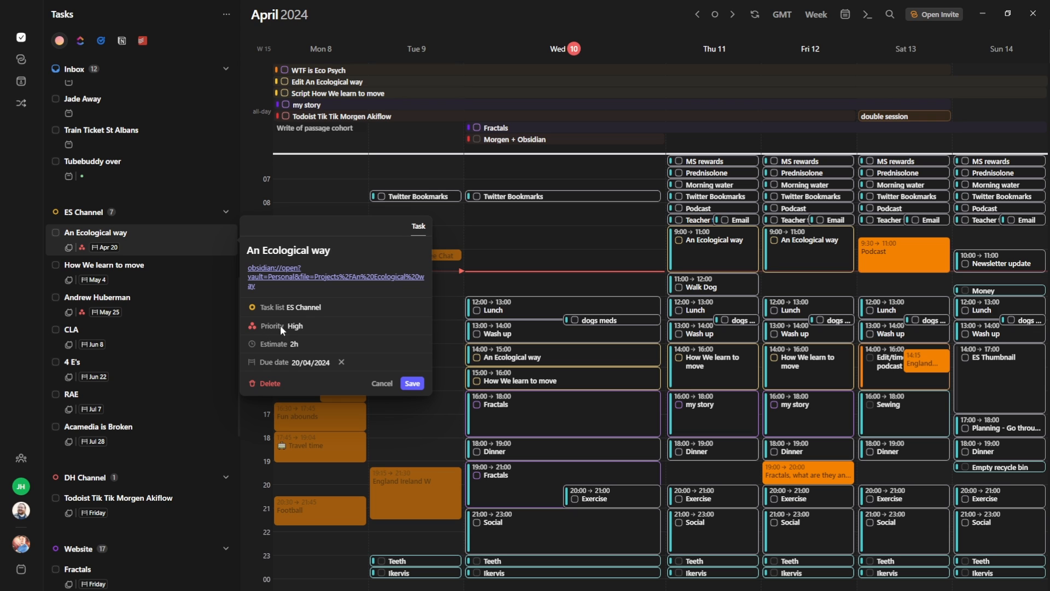
left_click(272, 326)
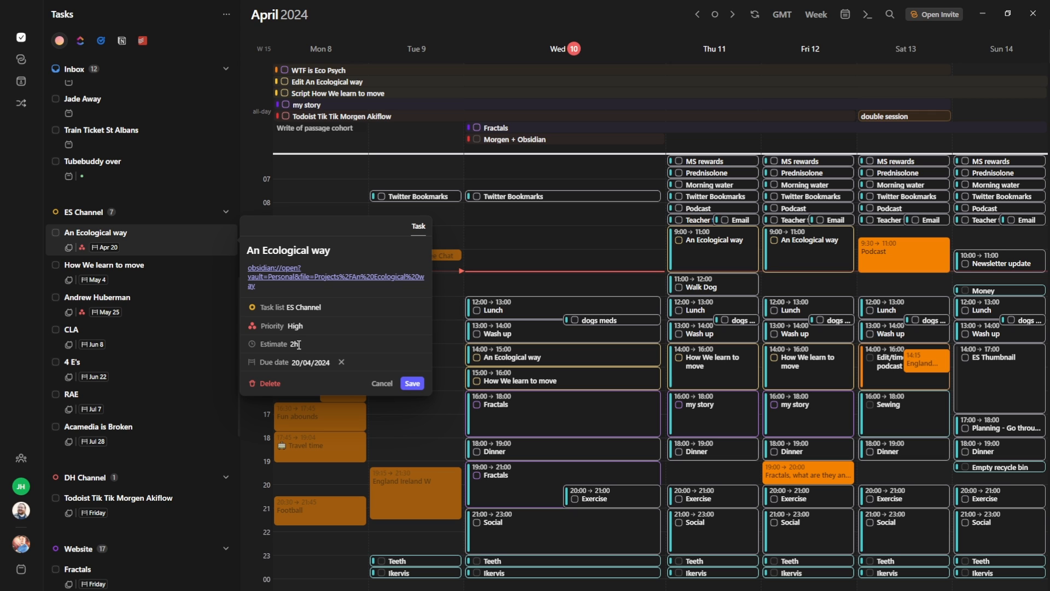
mouse_move(320, 343)
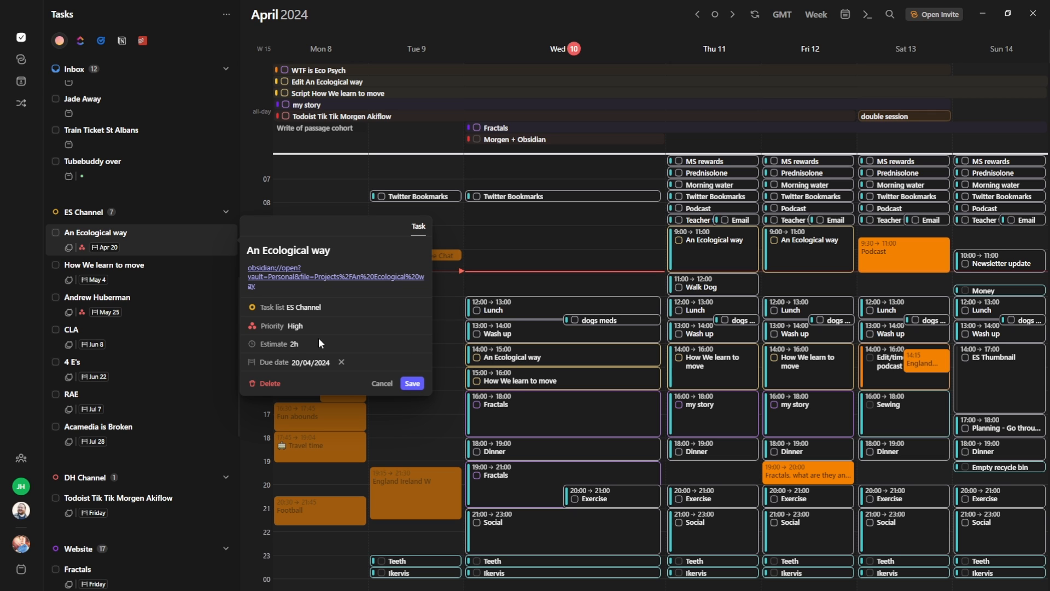
mouse_move(305, 369)
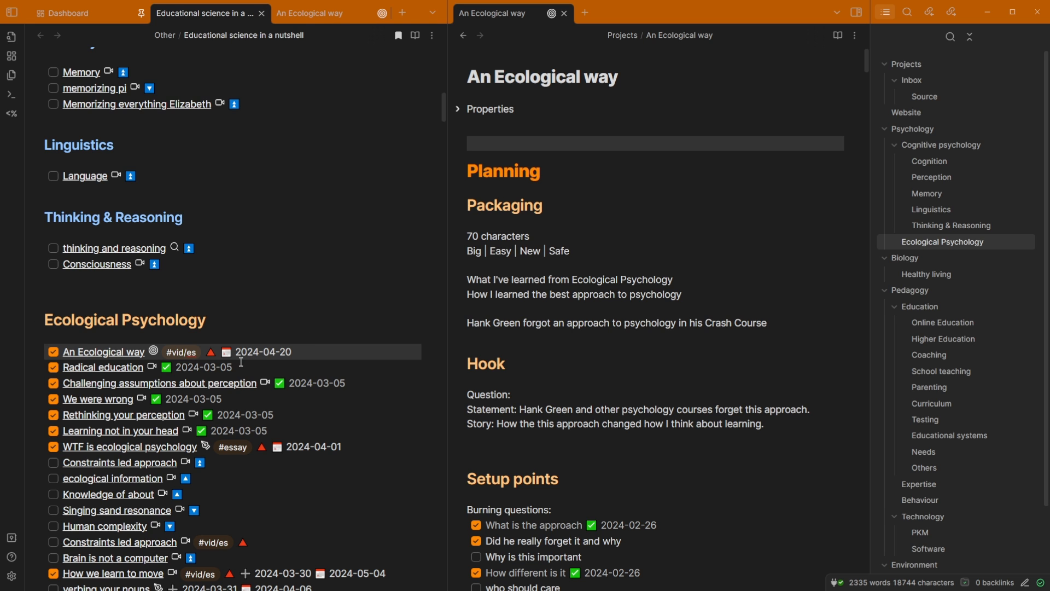
mouse_move(347, 362)
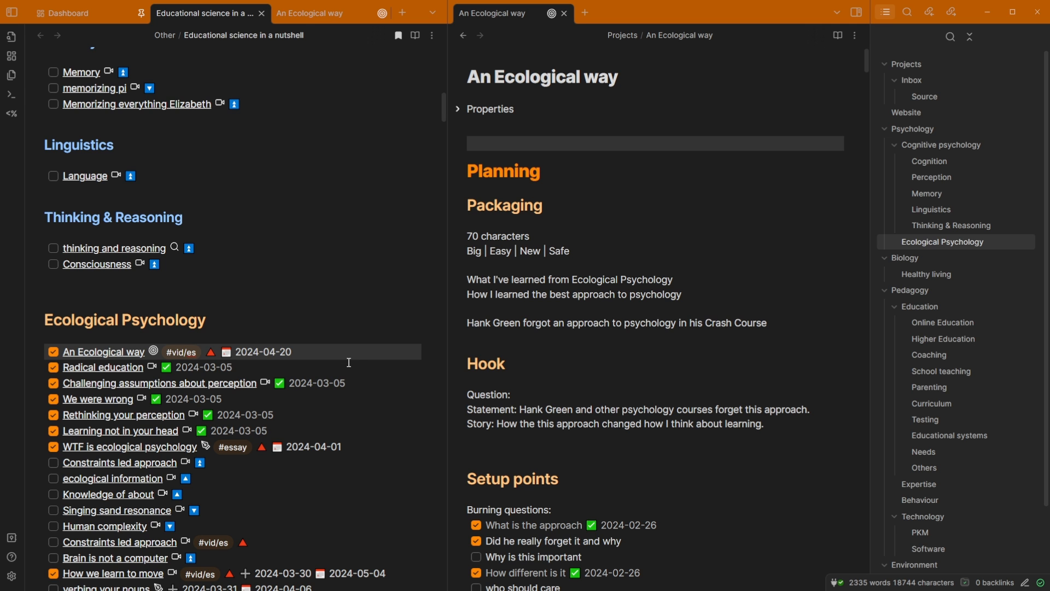
mouse_move(352, 351)
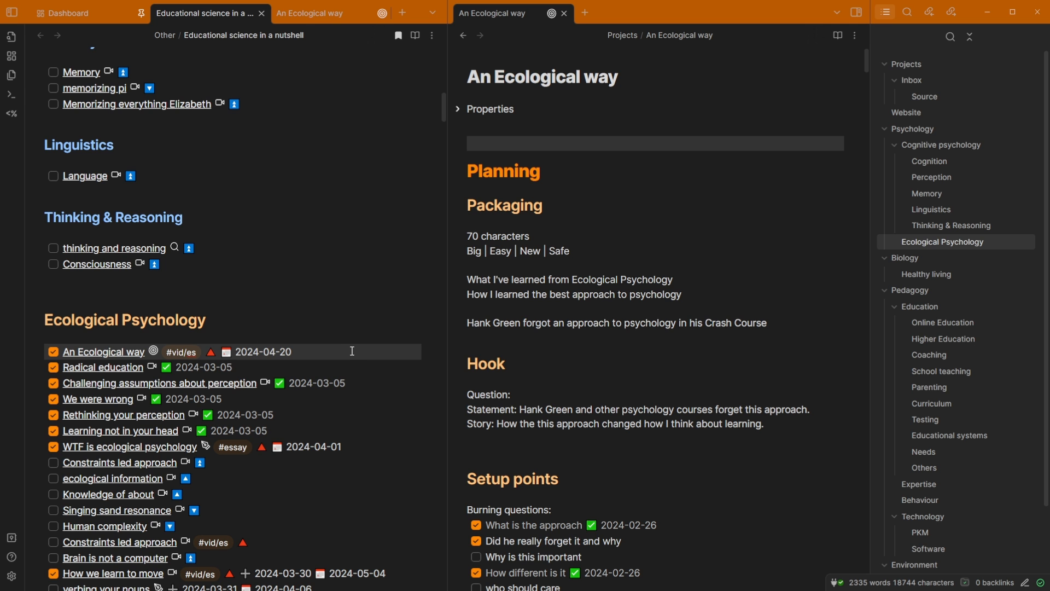
- Switch back from the Obsidian note to the Morgen calendar
left_click(65, 14)
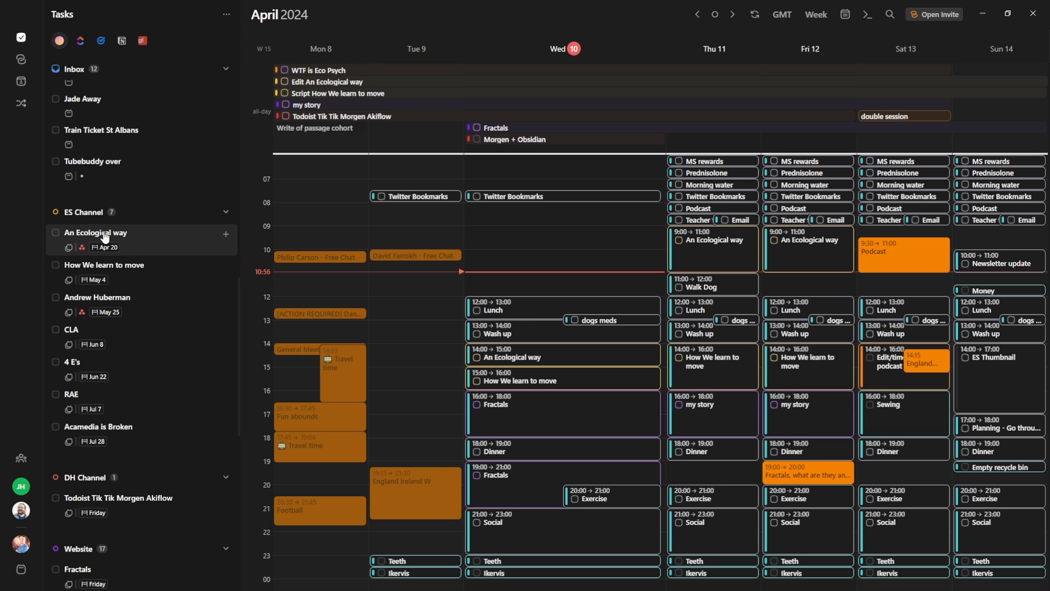
mouse_move(68, 249)
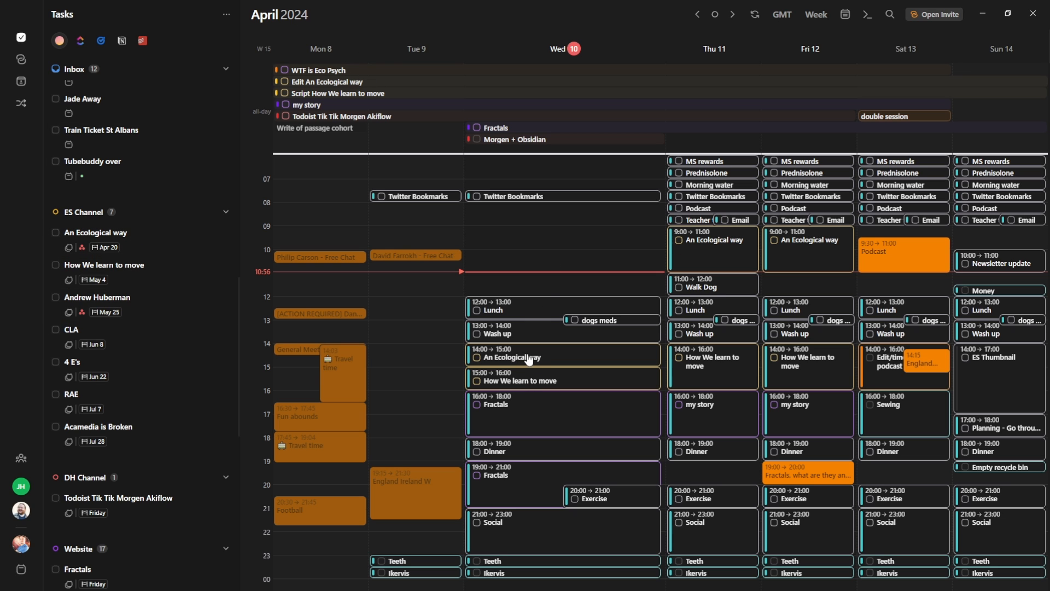
- Inspect the 14:00 An Ecological way and the How We learn to move calendar blocks
left_click(530, 356)
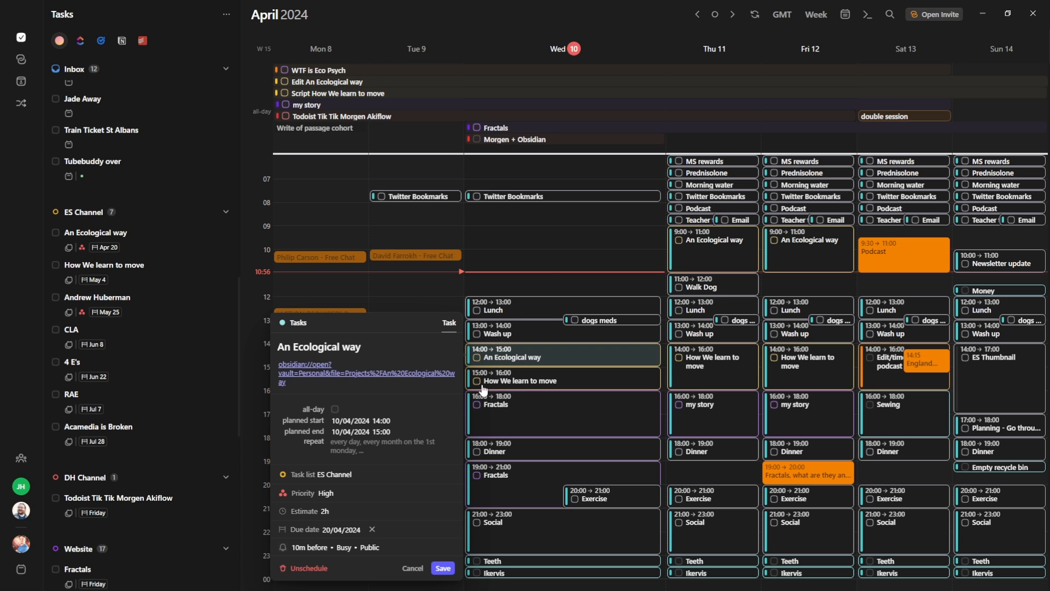
left_click(561, 379)
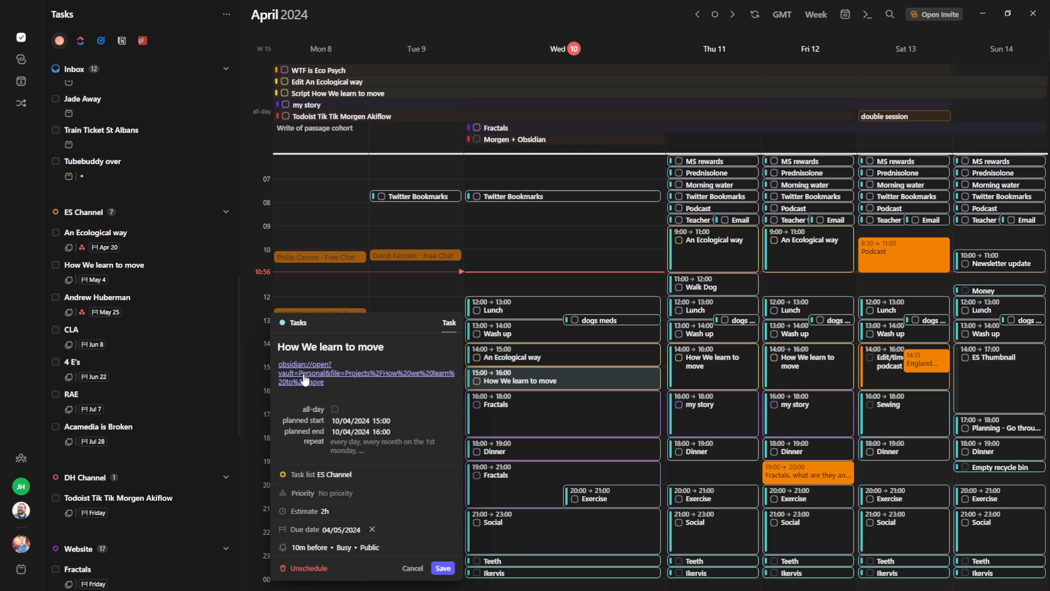
mouse_move(527, 287)
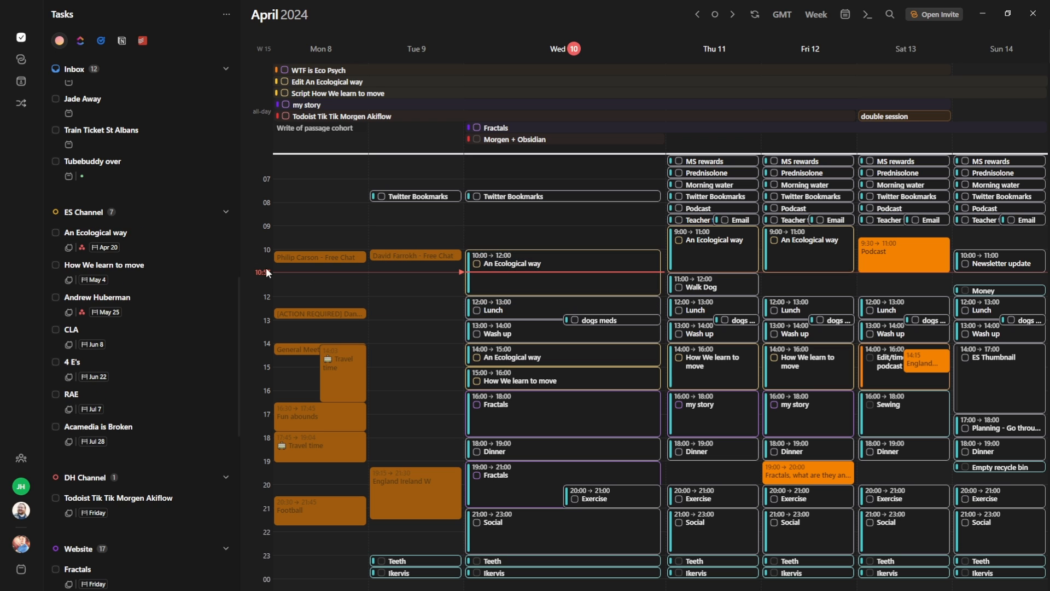
mouse_move(520, 268)
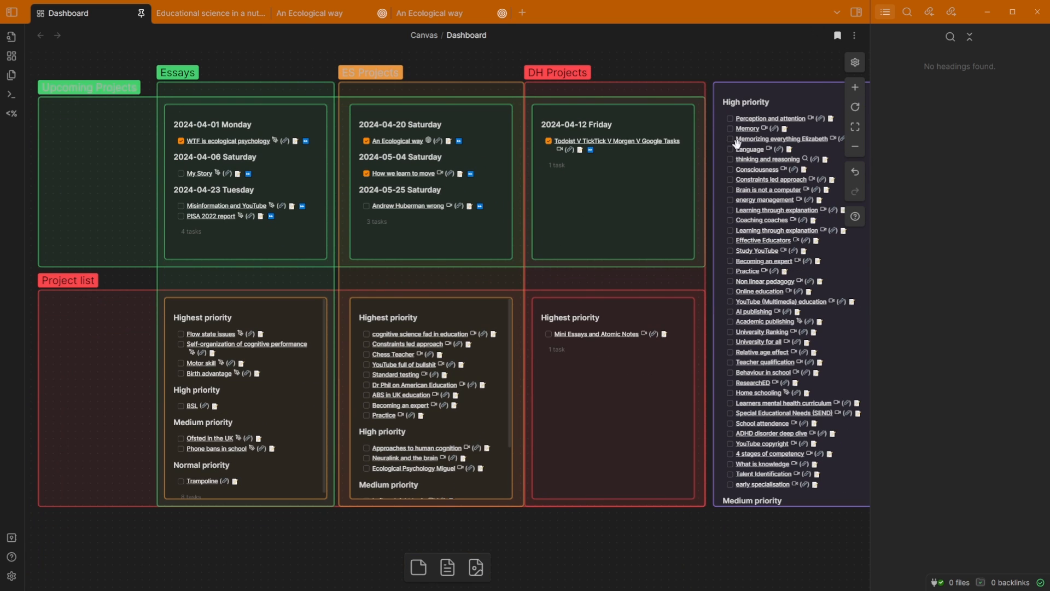
mouse_move(598, 173)
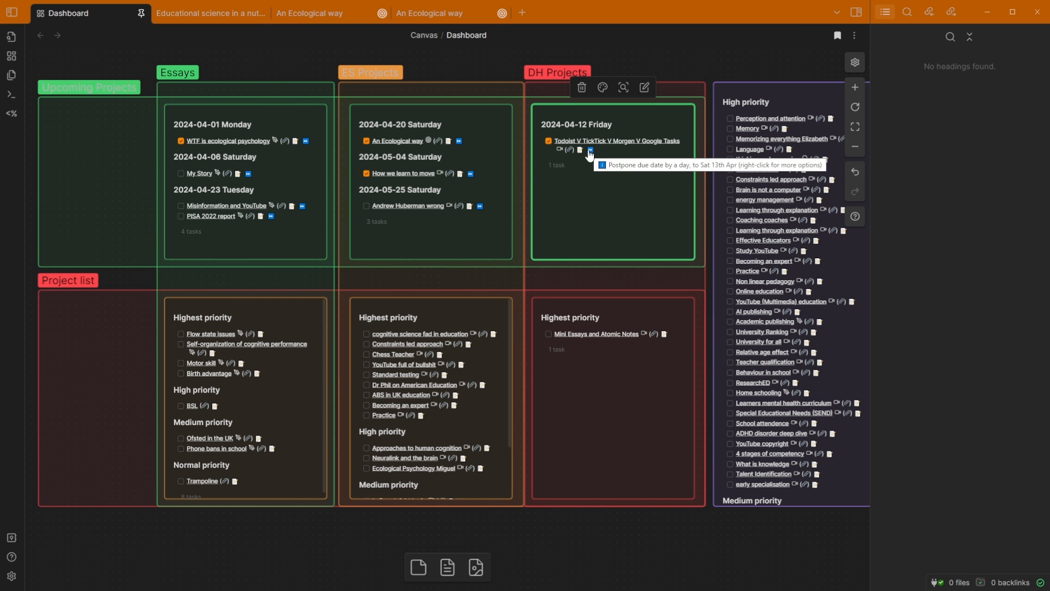
mouse_move(589, 155)
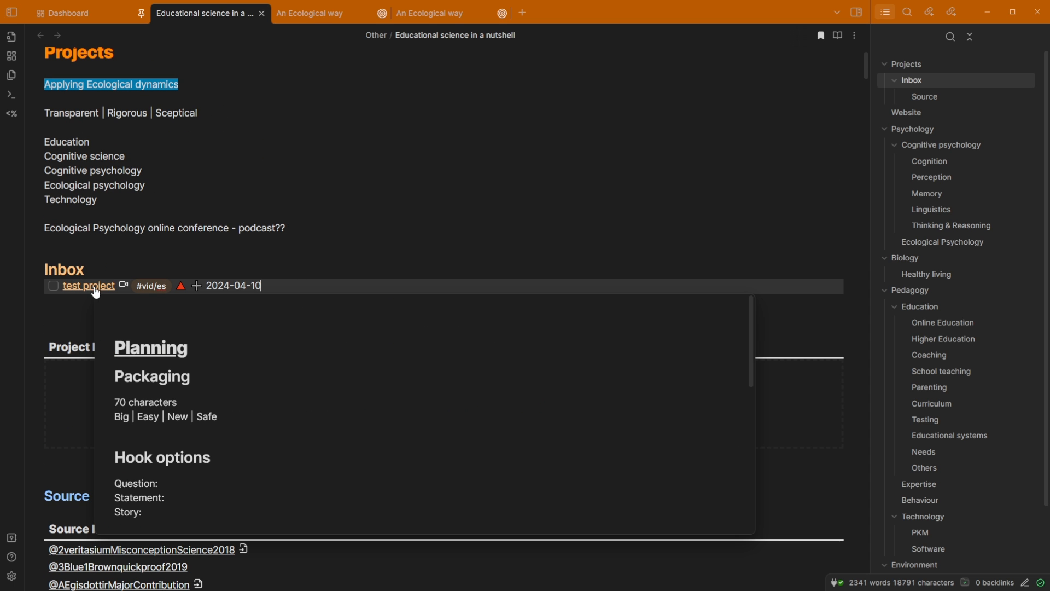
- Open the test project note from the Inbox heading, then close it to return to the Dashboard canvas
left_click(942, 321)
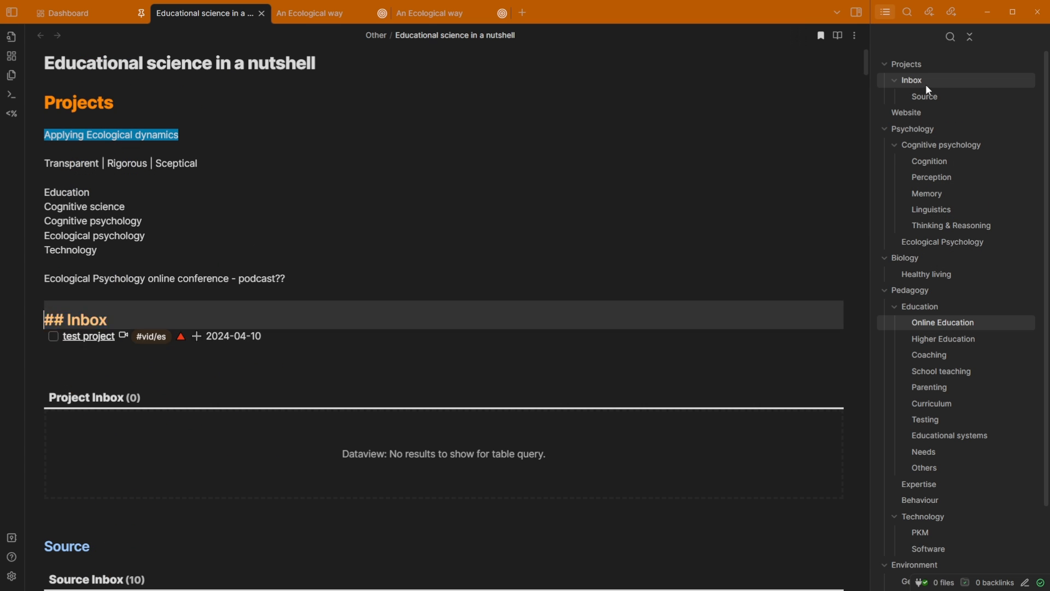
left_click(101, 321)
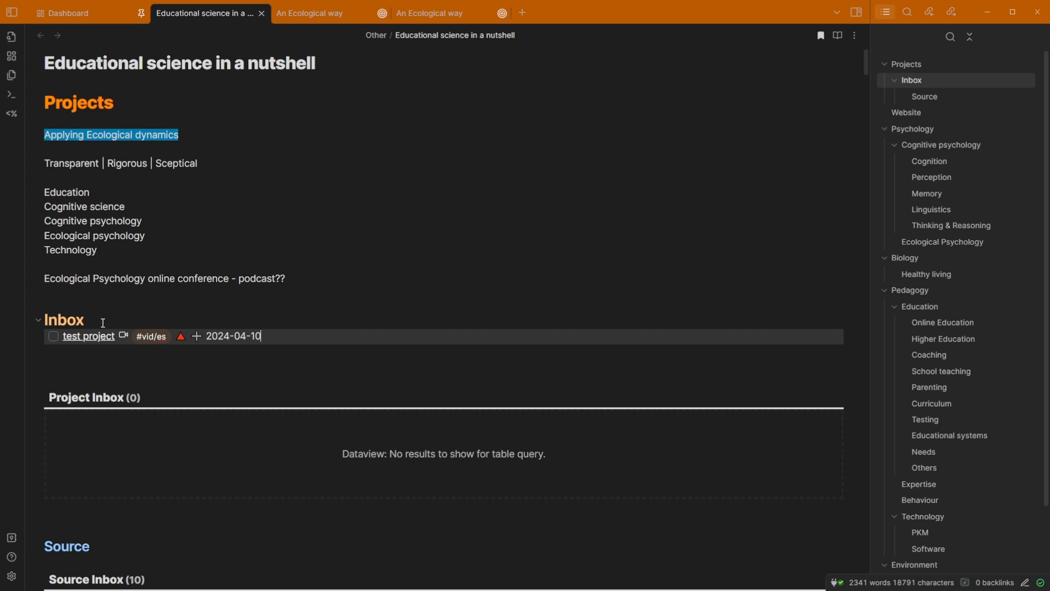
left_click(88, 336)
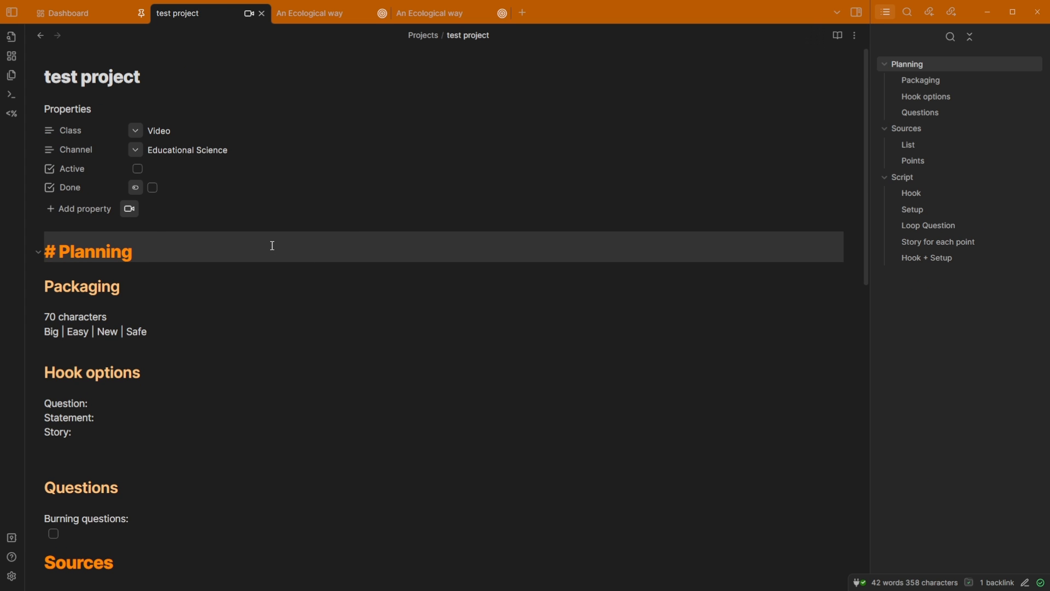
left_click(67, 13)
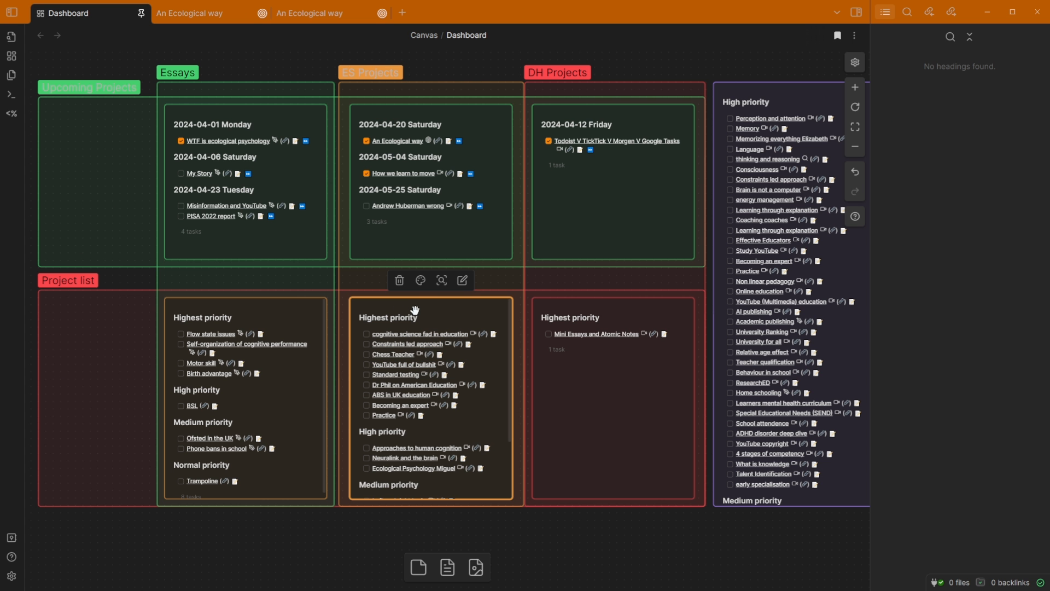
left_click(488, 279)
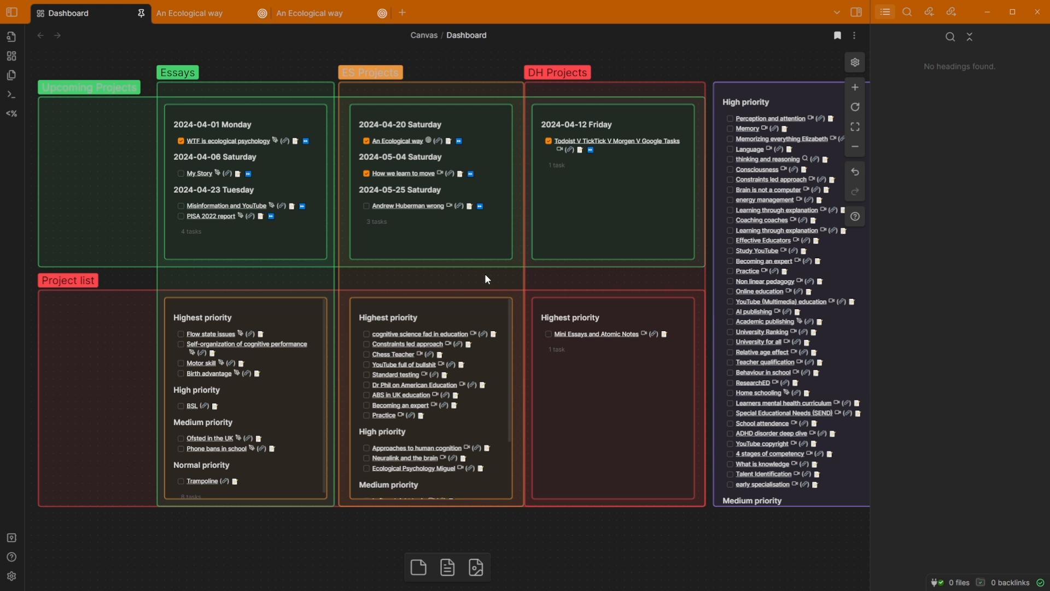
mouse_move(842, 192)
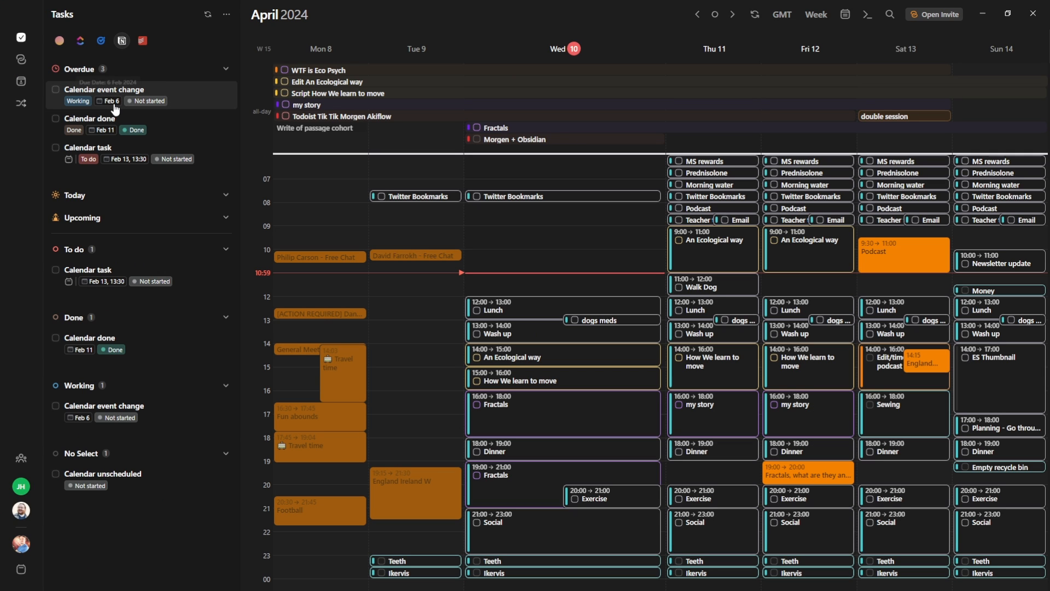
mouse_move(112, 125)
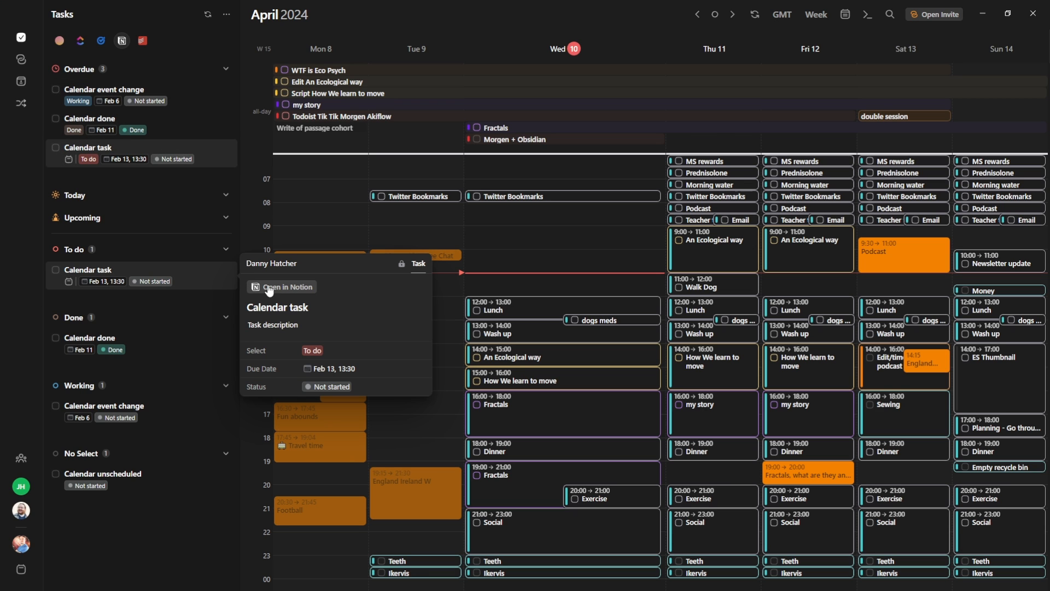
mouse_move(277, 293)
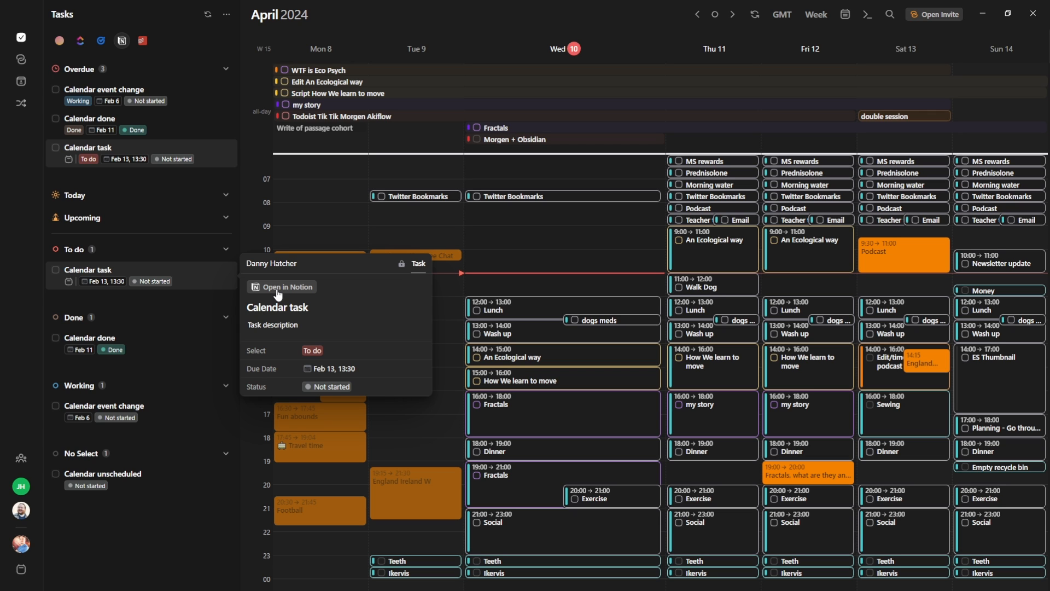
mouse_move(277, 295)
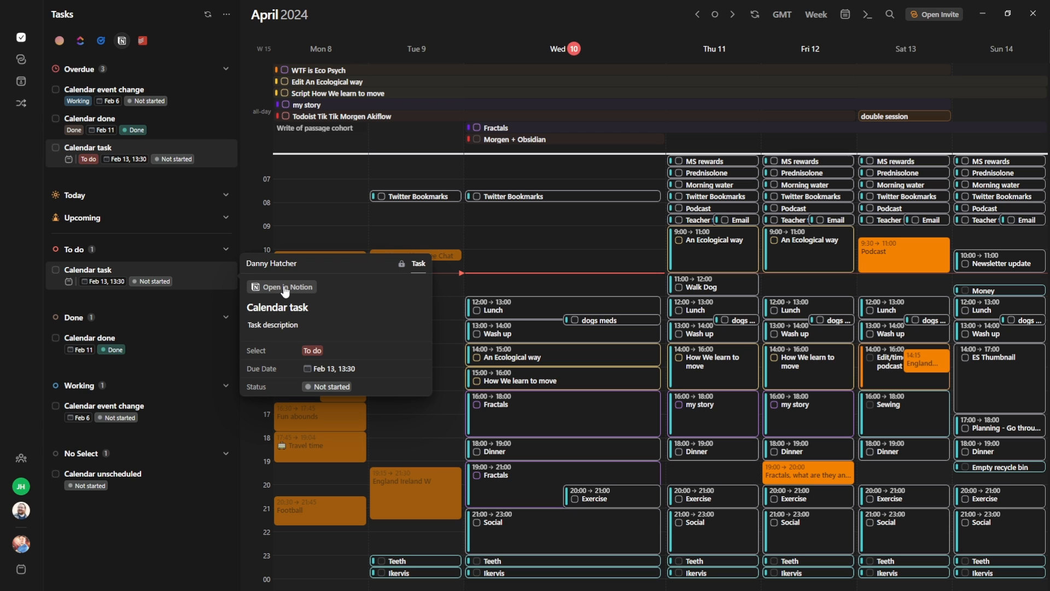
- Open the Calendar task's Notion details showing To do status and Feb 13, 13:30 due date
left_click(228, 15)
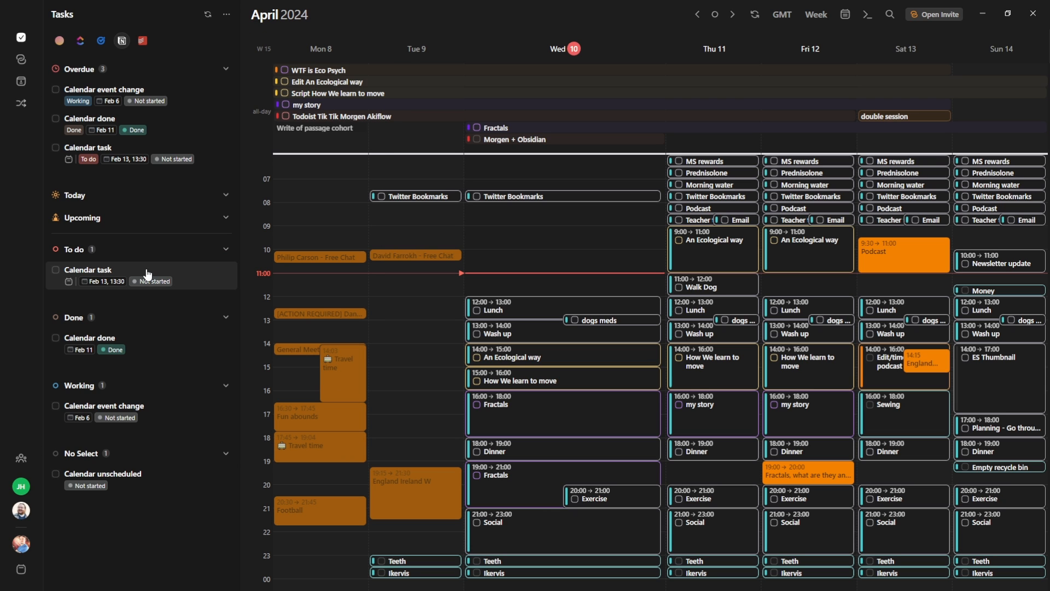
mouse_move(147, 277)
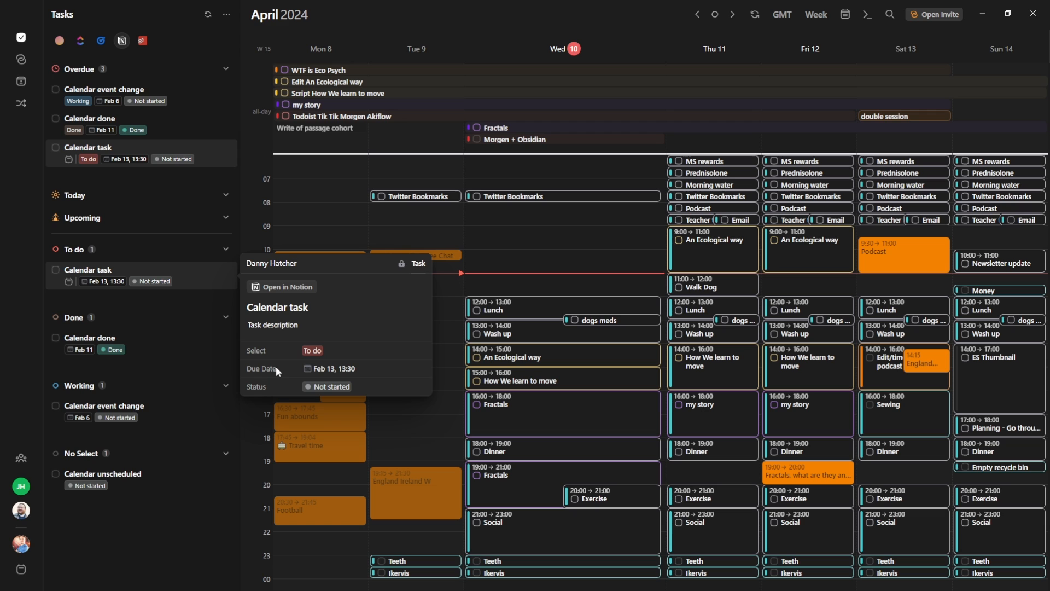
mouse_move(310, 327)
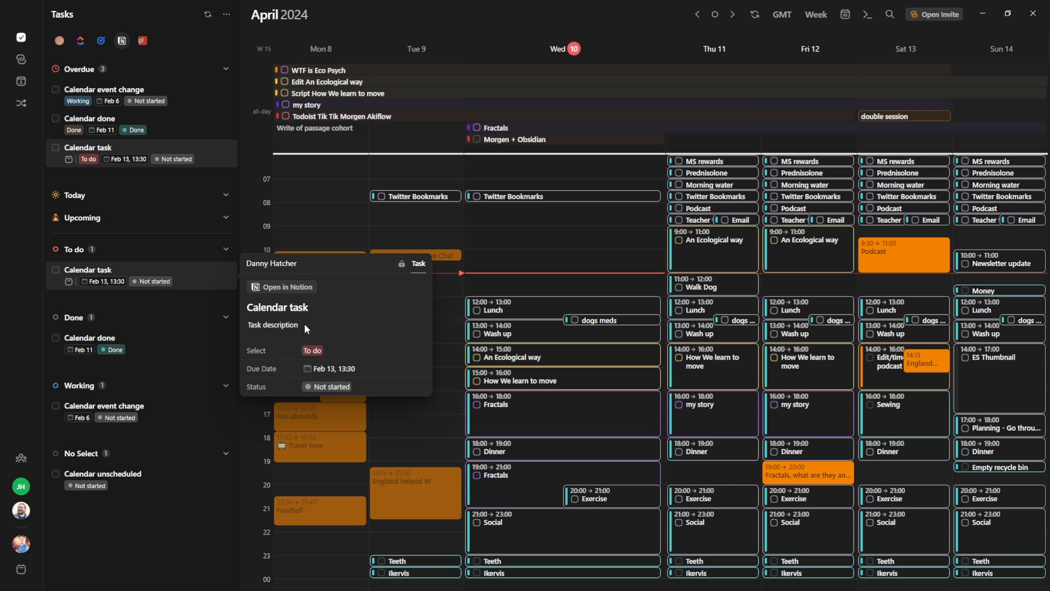
mouse_move(267, 393)
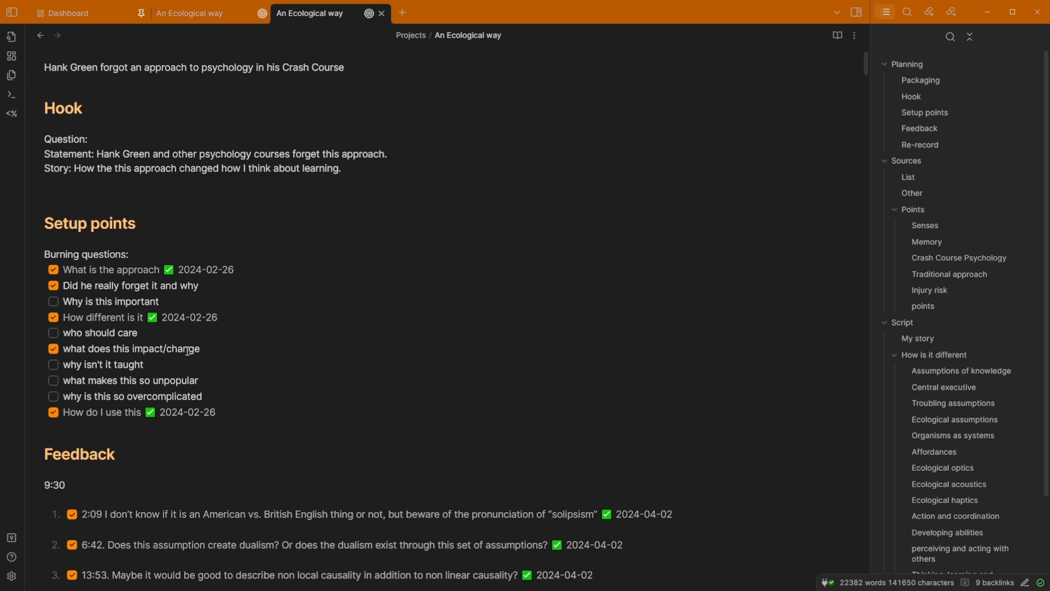
- Expand the An Ecological way note's properties: Class Project, Channel Educational Science
left_click(110, 301)
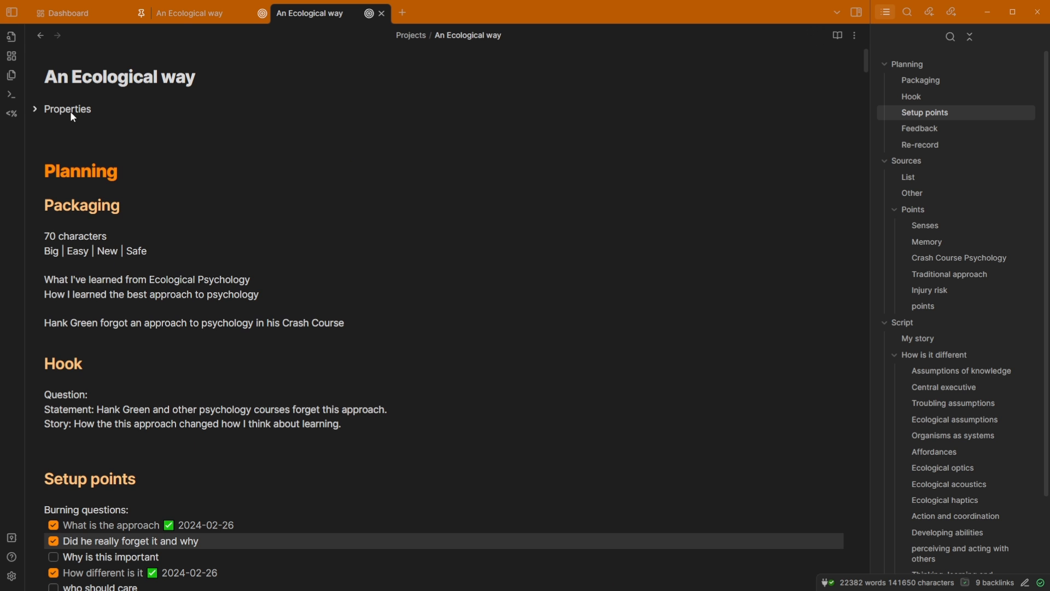
left_click(67, 108)
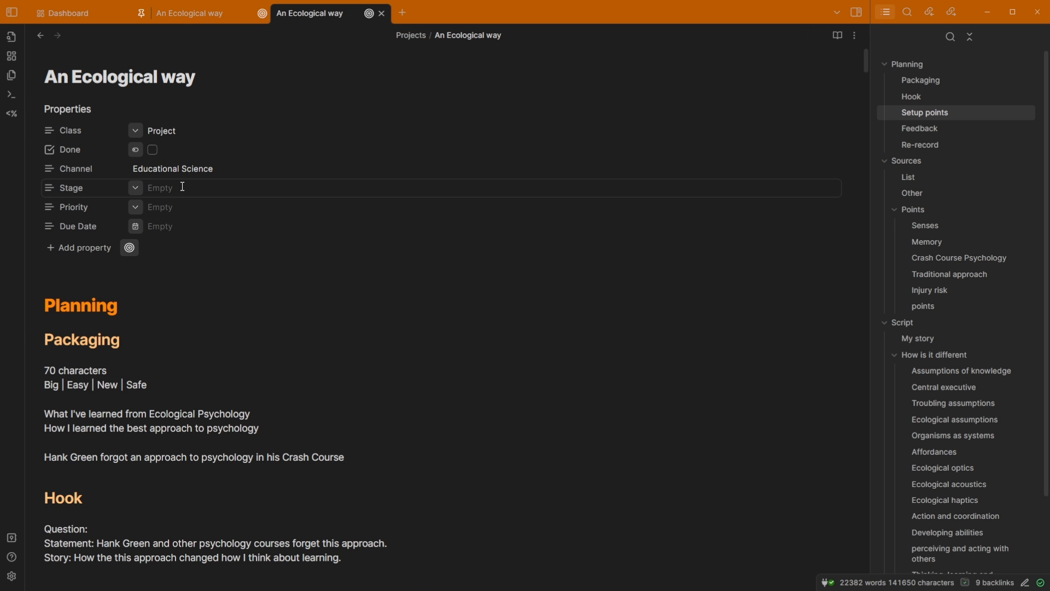
left_click(67, 13)
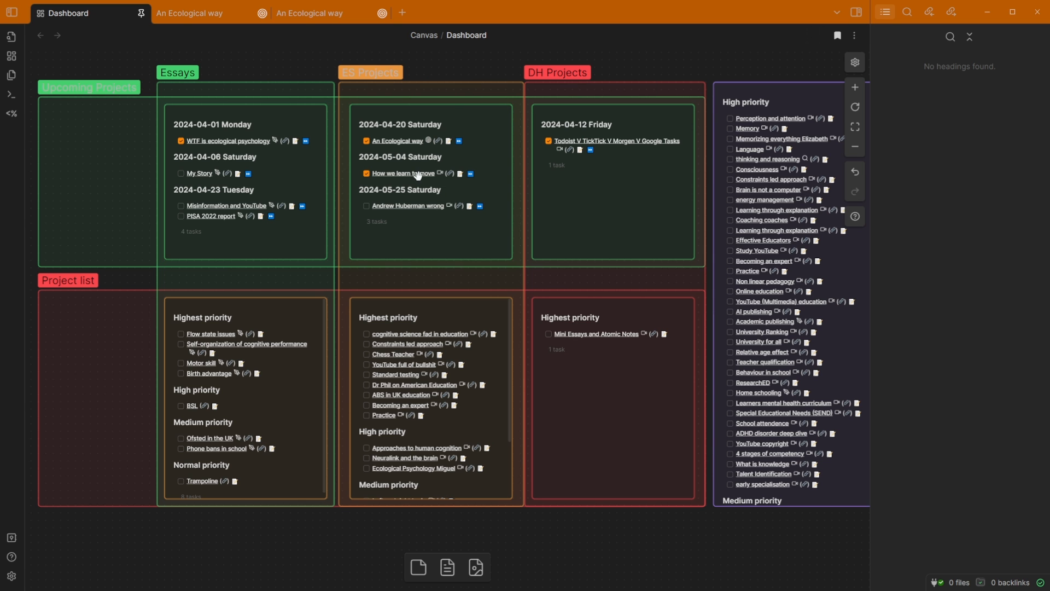
left_click(308, 13)
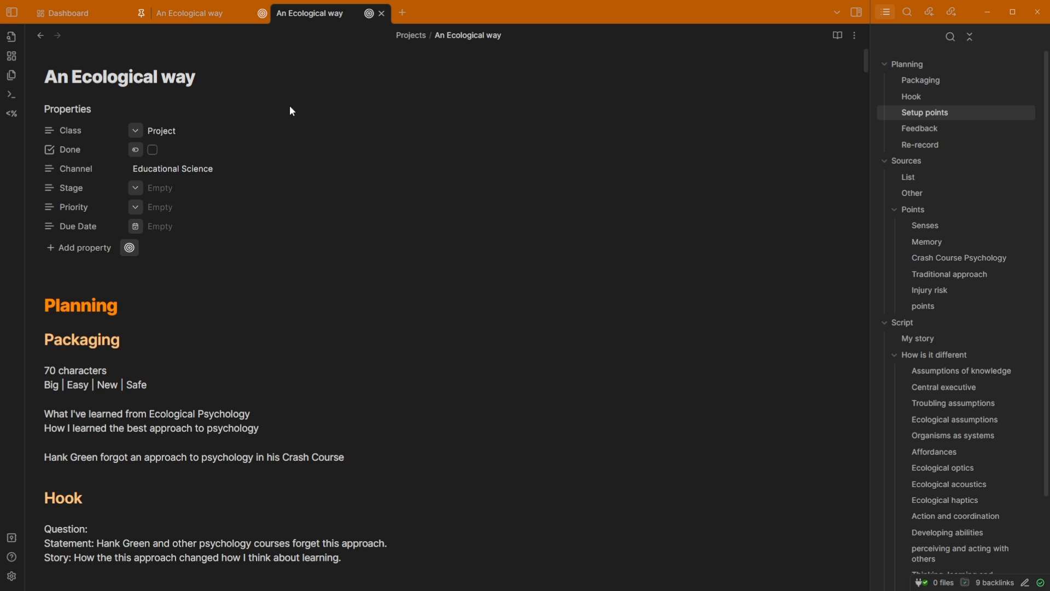
- Inspect the empty Stage and Priority properties, flipping between the Dashboard and the note
left_click(129, 248)
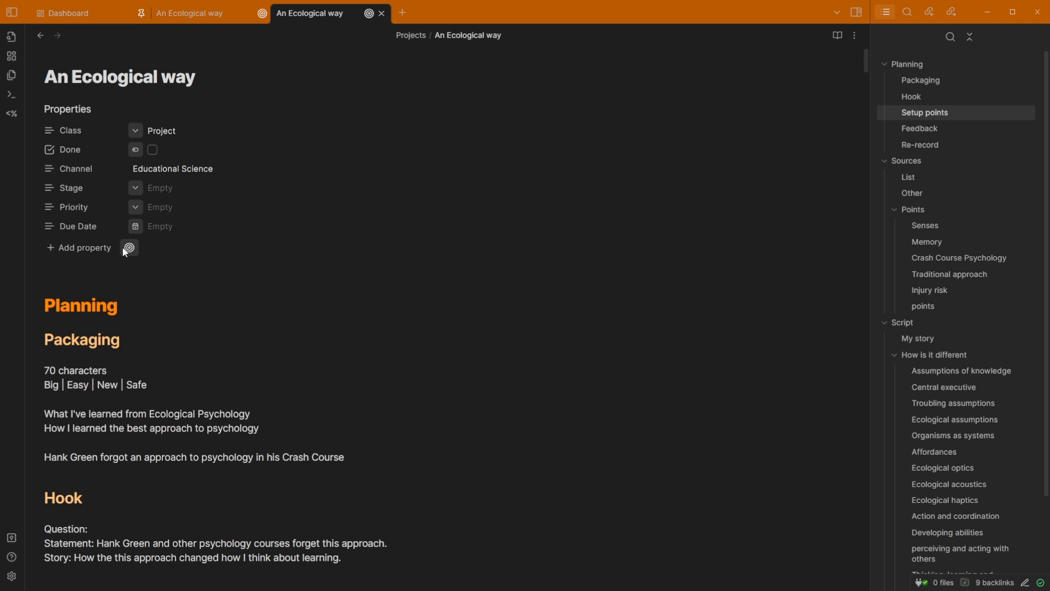
left_click(160, 207)
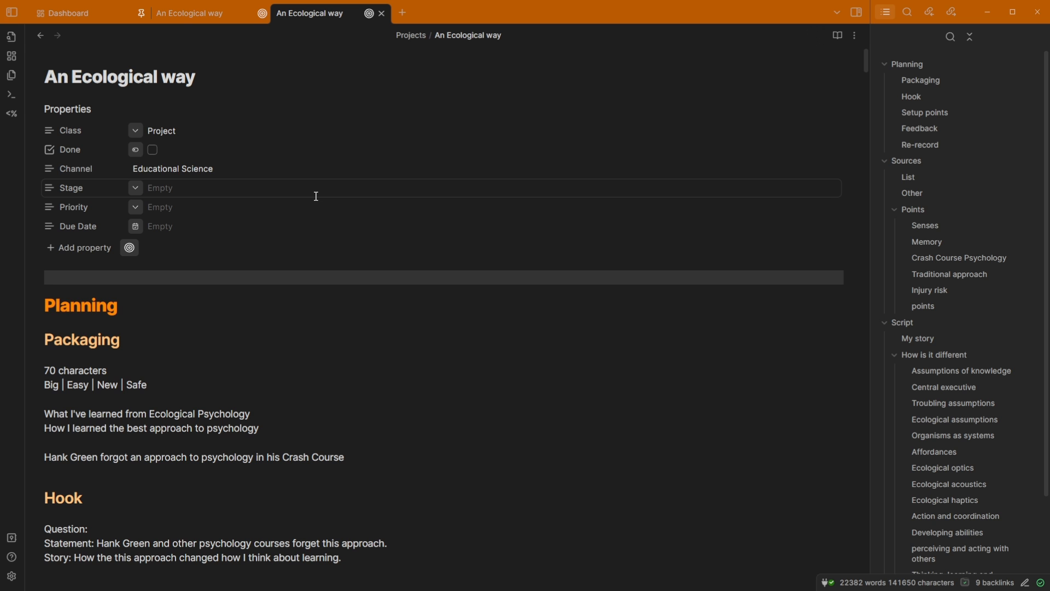
left_click(66, 13)
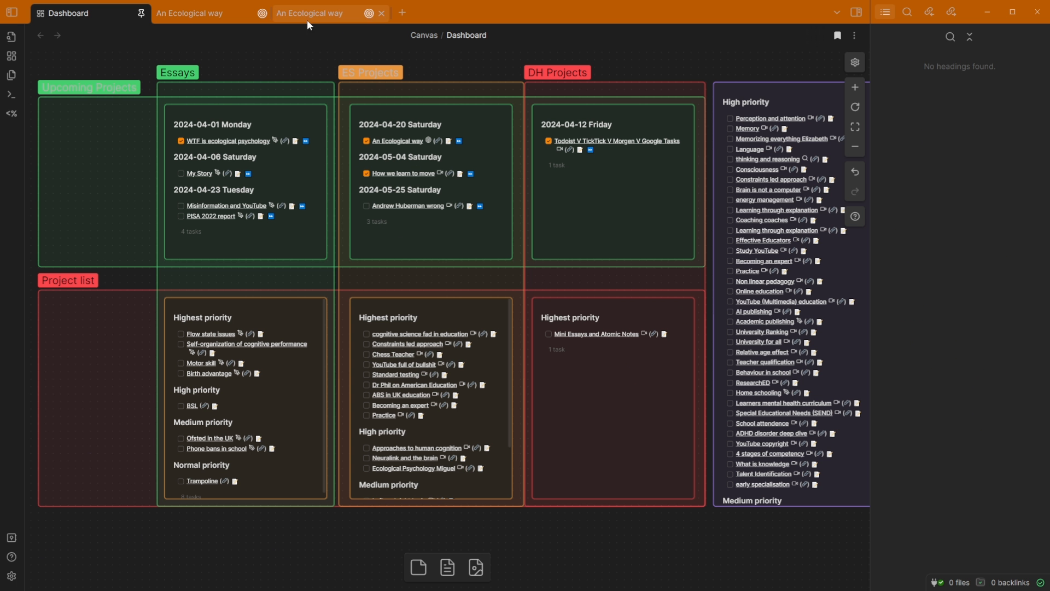
left_click(308, 13)
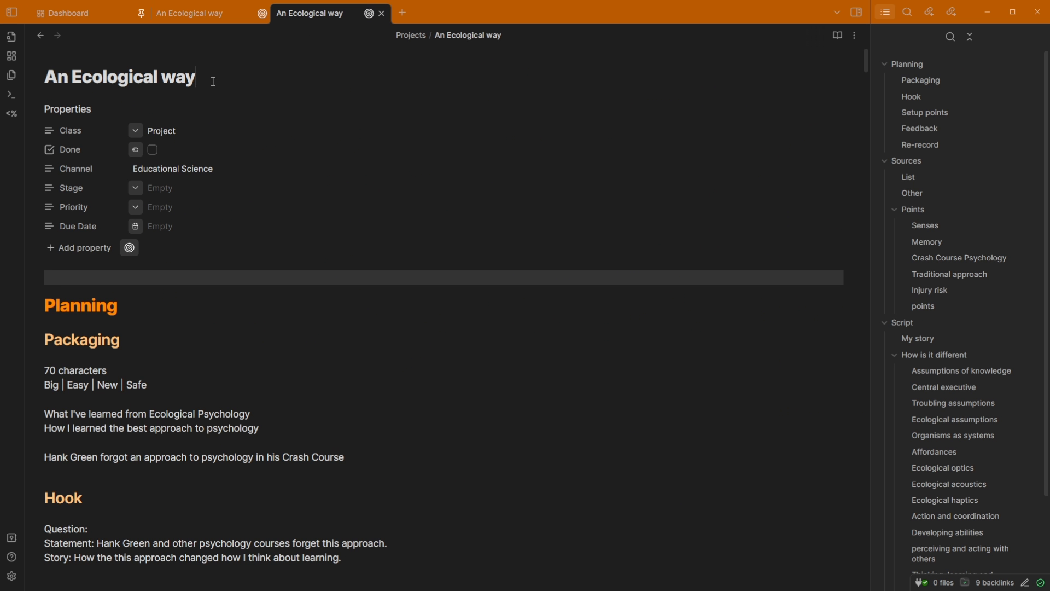
- View the Class choices, then list the Priority options Highest through Lowest
left_click(161, 130)
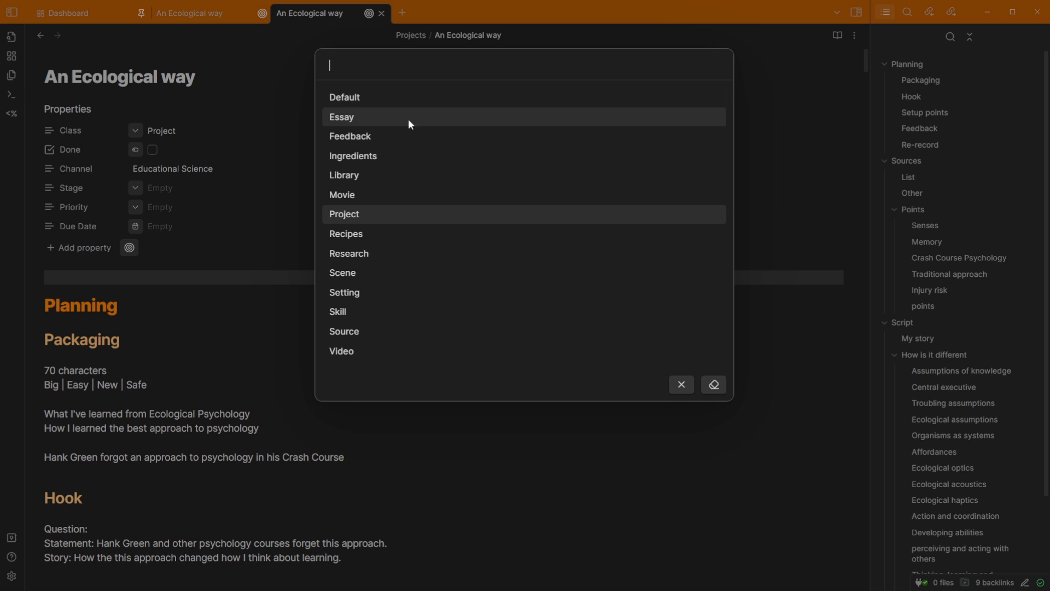
mouse_move(366, 295)
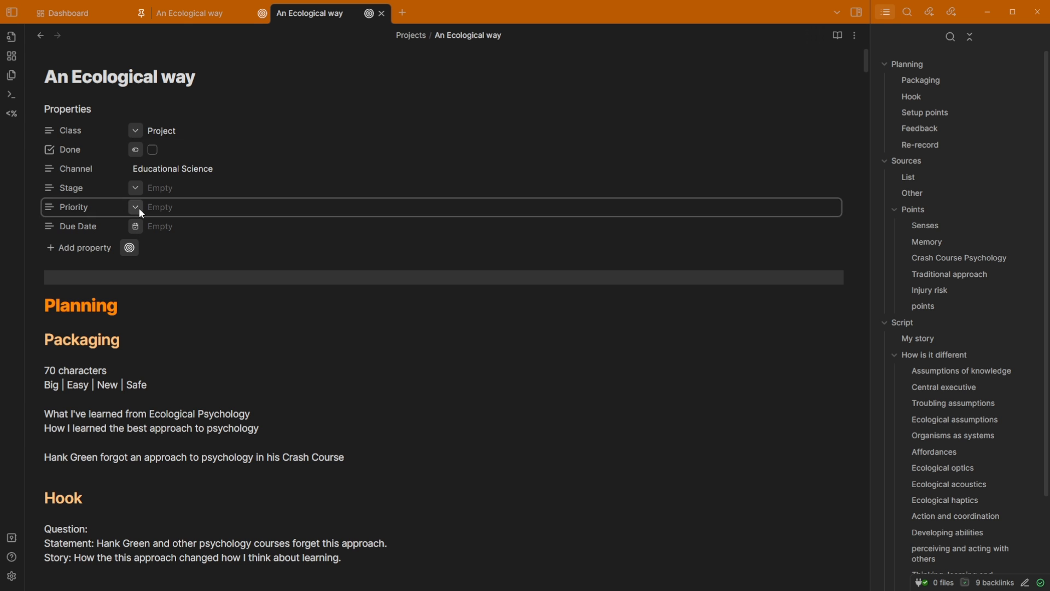
left_click(135, 206)
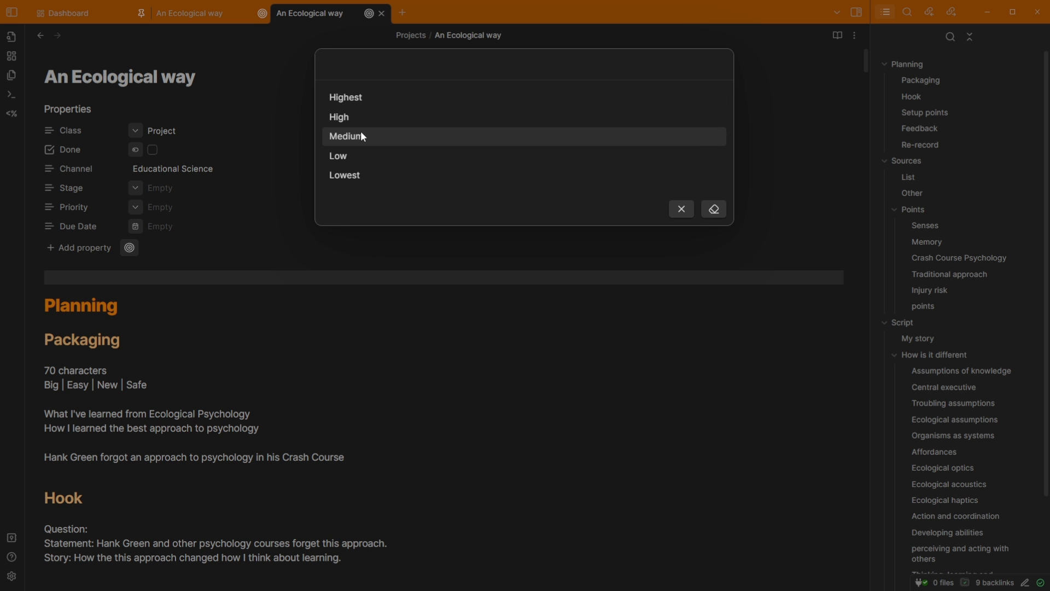
mouse_move(348, 157)
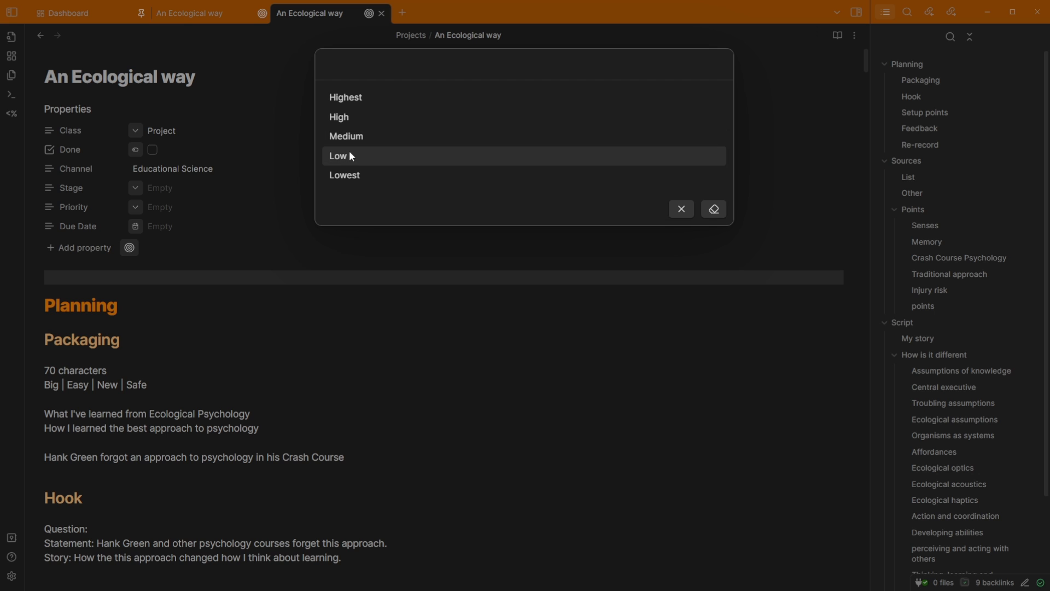
mouse_move(344, 150)
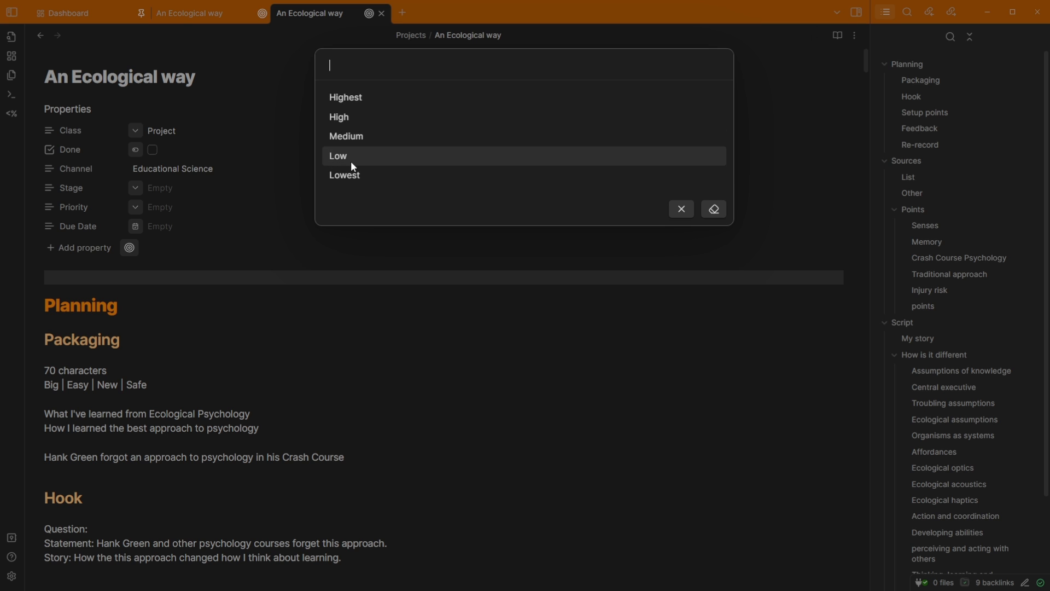
mouse_move(360, 164)
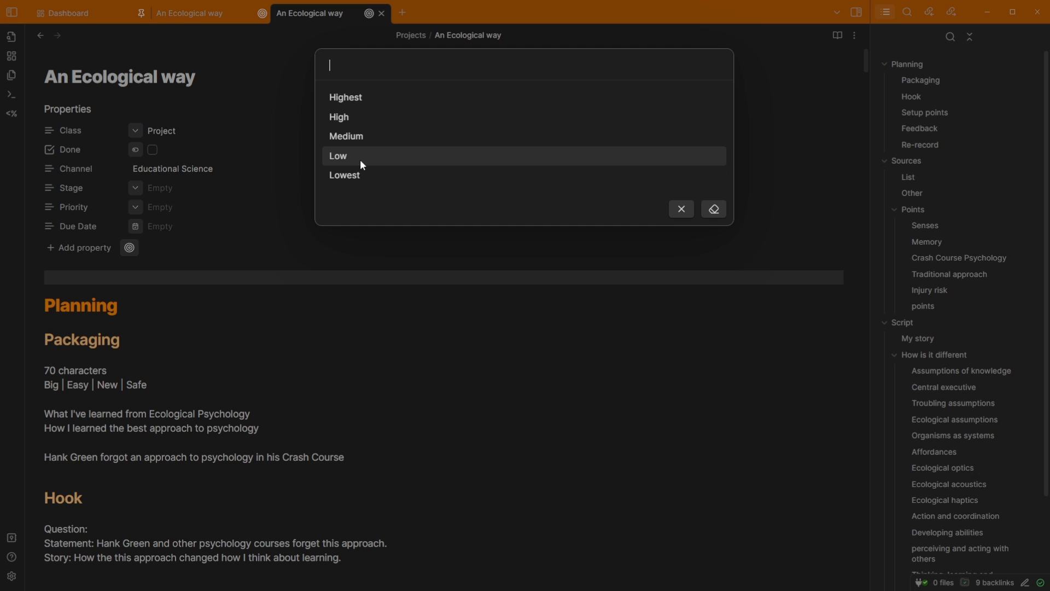
mouse_move(224, 190)
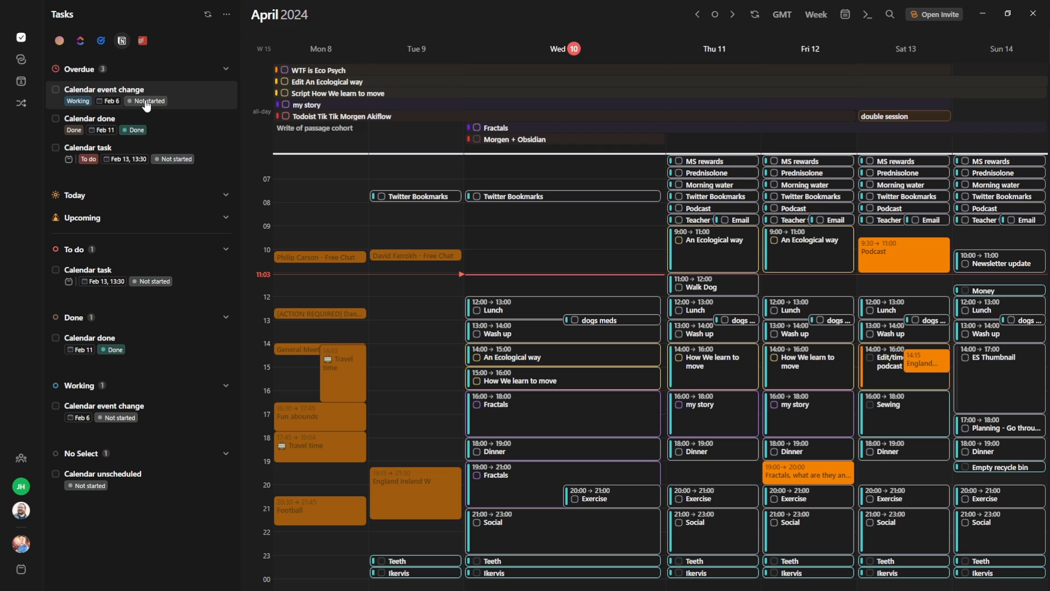
mouse_move(145, 101)
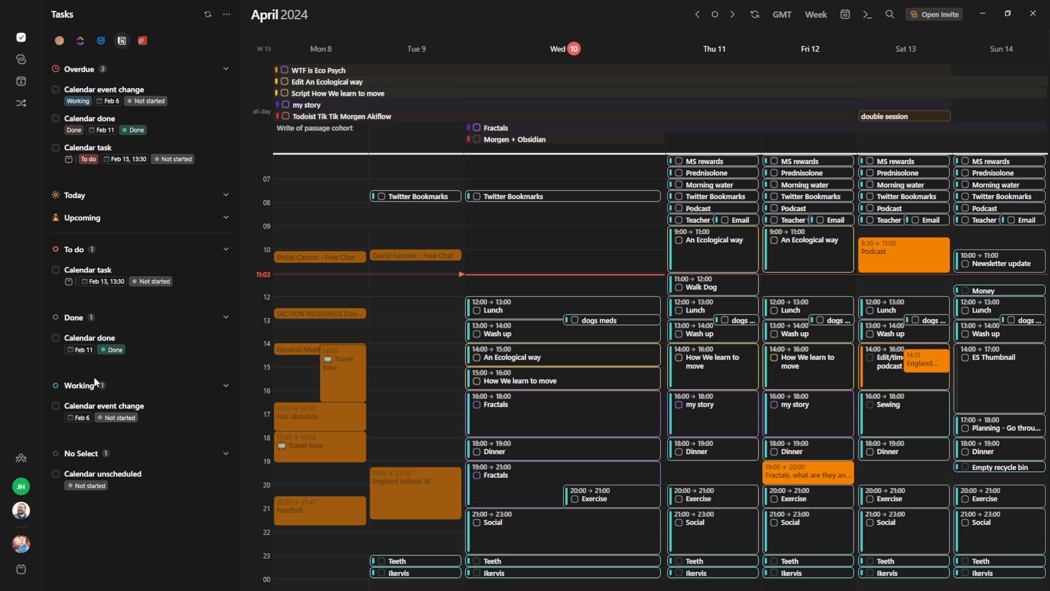
- Check the Tasks panel's display options, then inspect An Ecological way's scheduled sessions
left_click(227, 15)
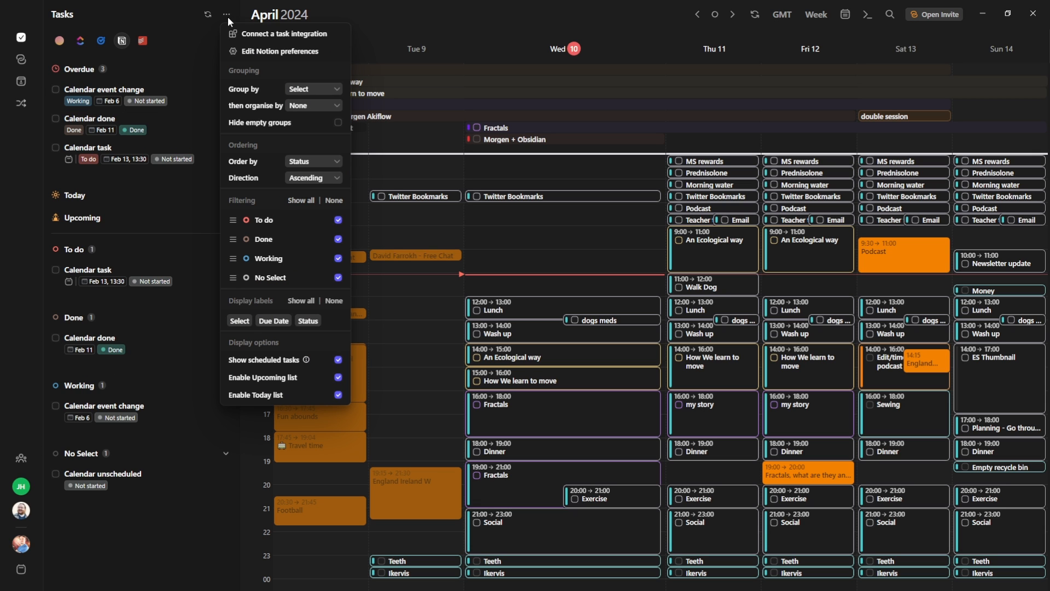
left_click(312, 88)
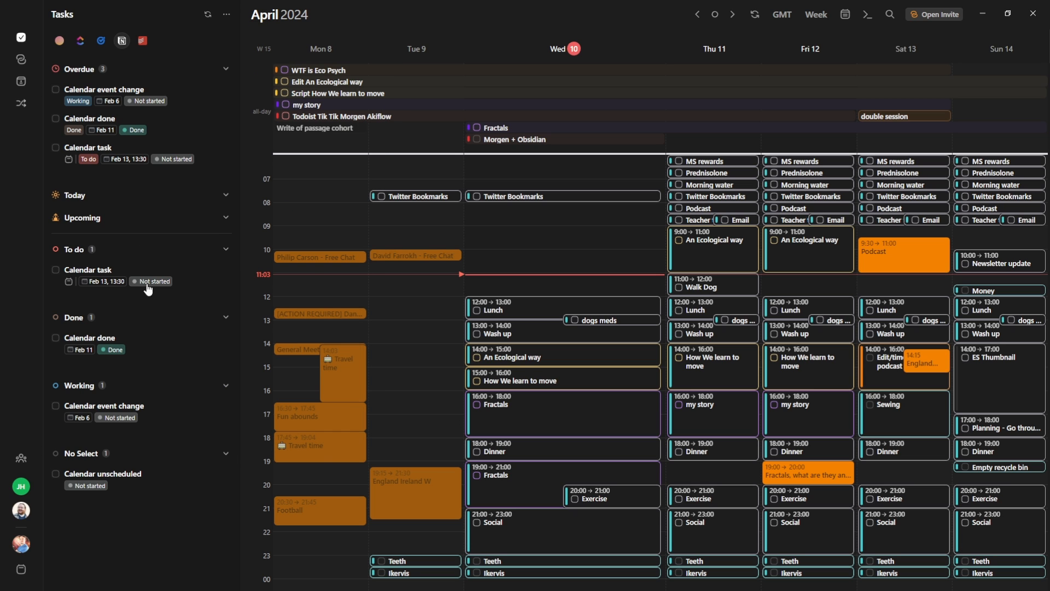
mouse_move(128, 270)
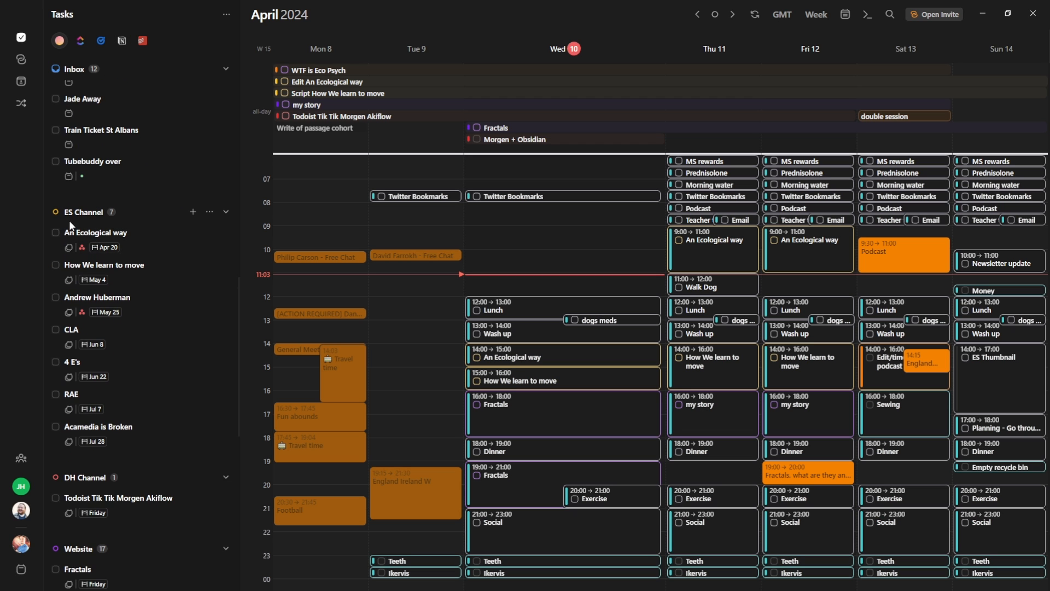
mouse_move(108, 218)
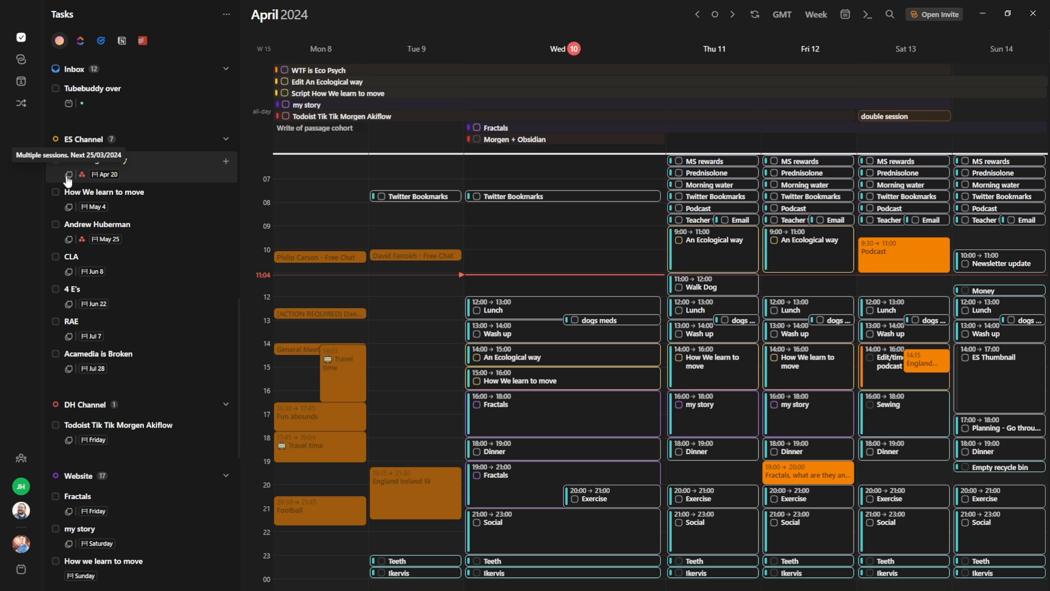
left_click(96, 160)
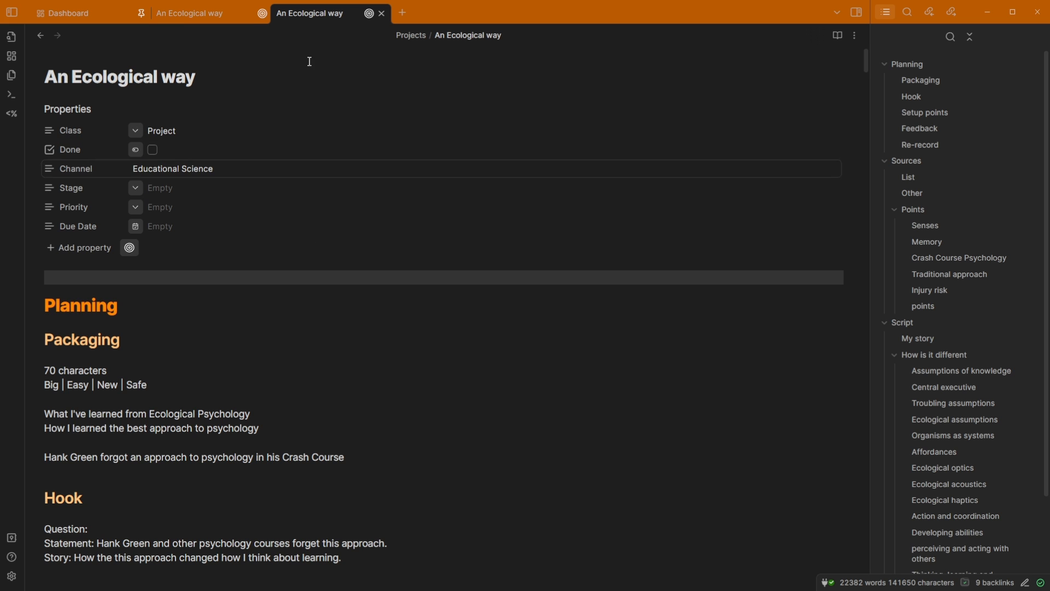
- Scroll the An Ecological way note down to its Hook and Setup points sections
scroll("down", 3)
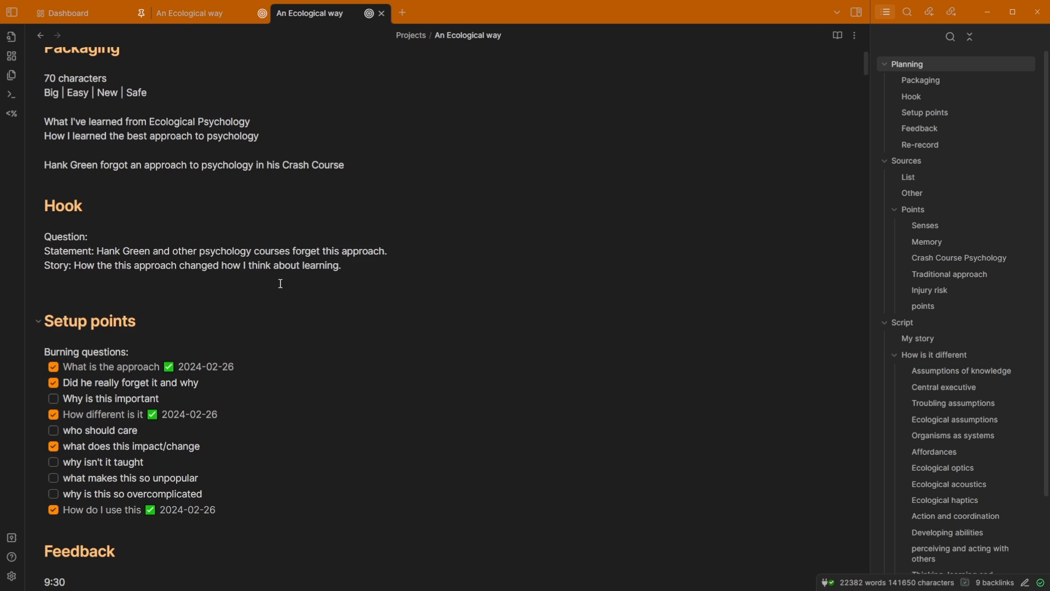